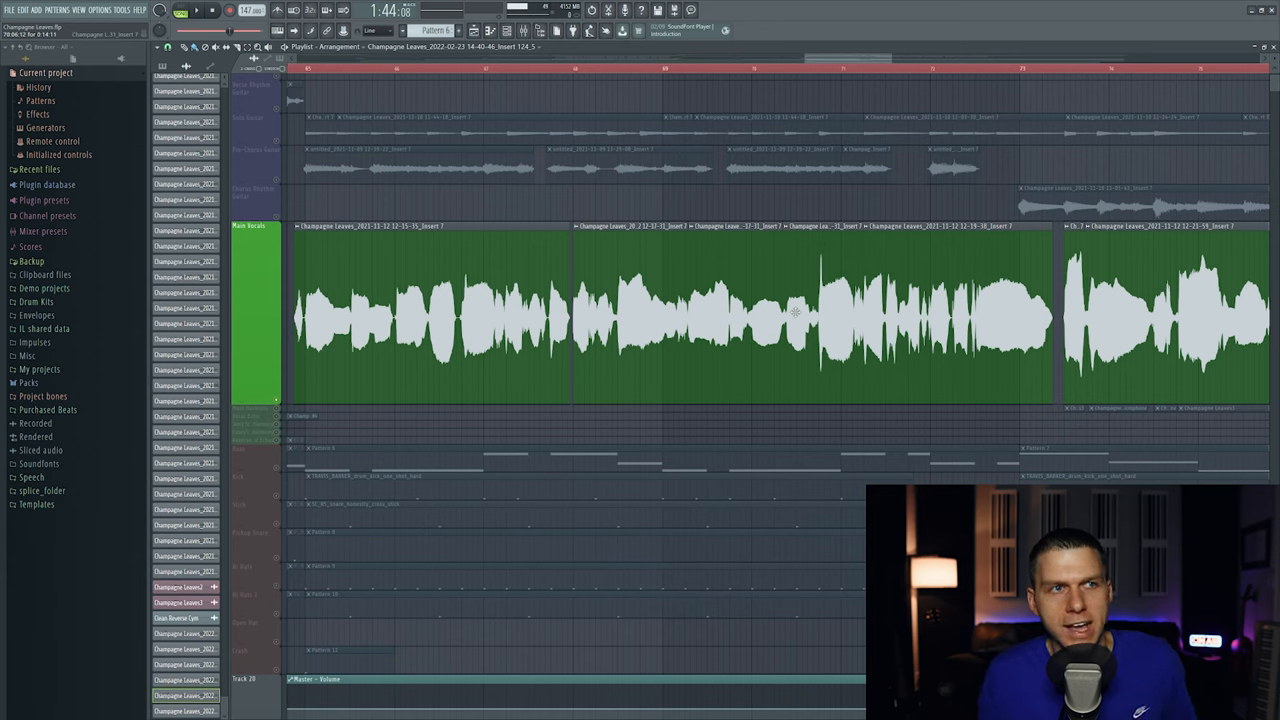
mouse_move(850, 300)
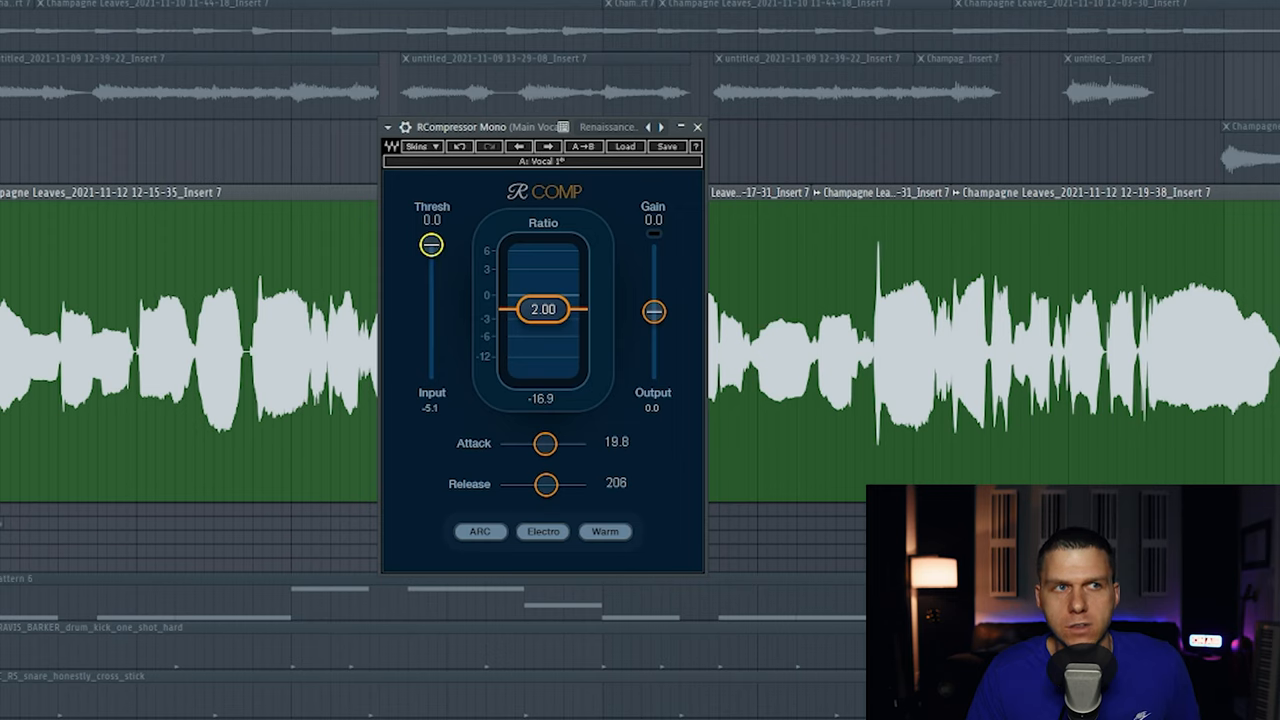
Step: Drag Thresh down during playback to about -29 dB, then ease it back to -25 dB
left_click_drag(430, 244, 430, 272)
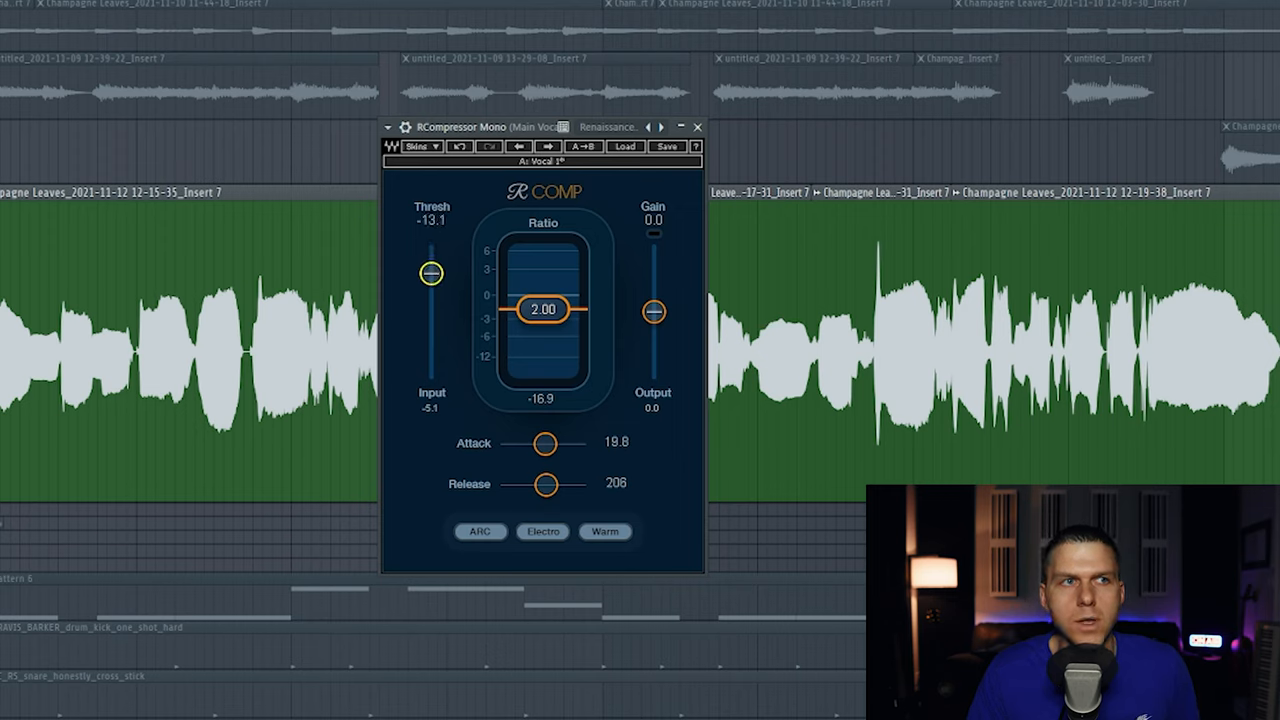
left_click_drag(429, 272, 429, 244)
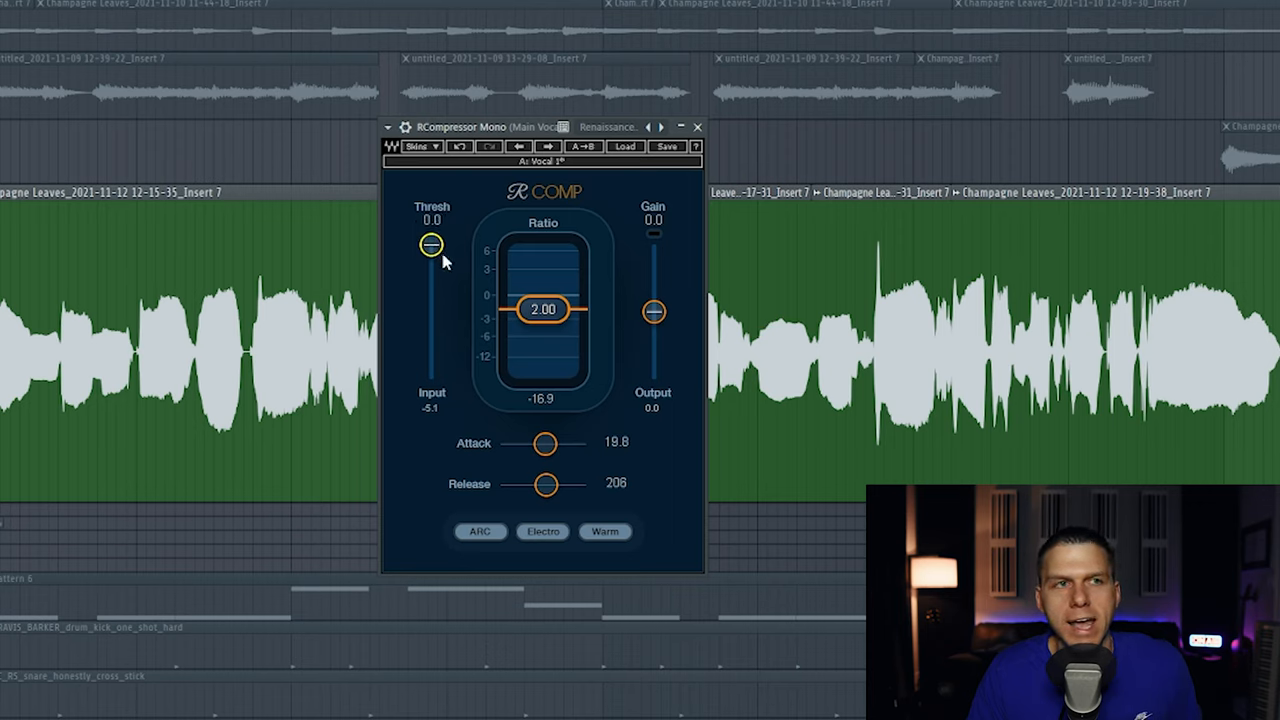
mouse_move(458, 281)
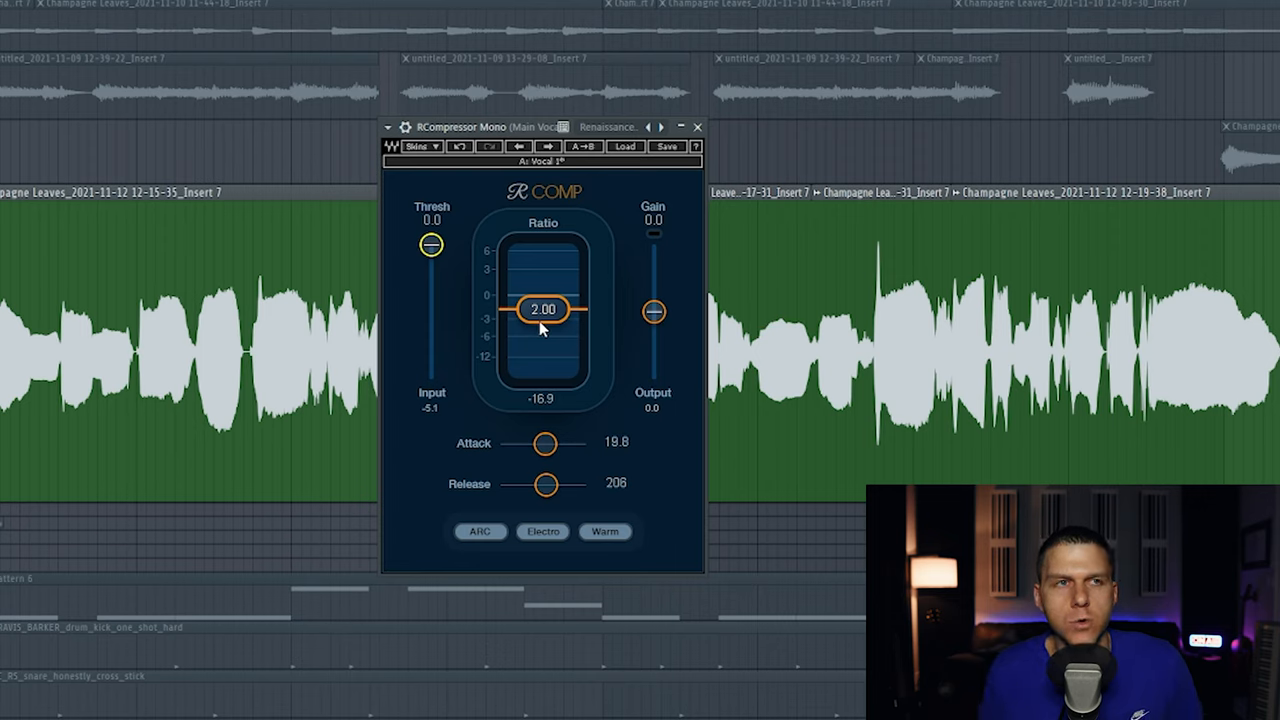
mouse_move(500, 347)
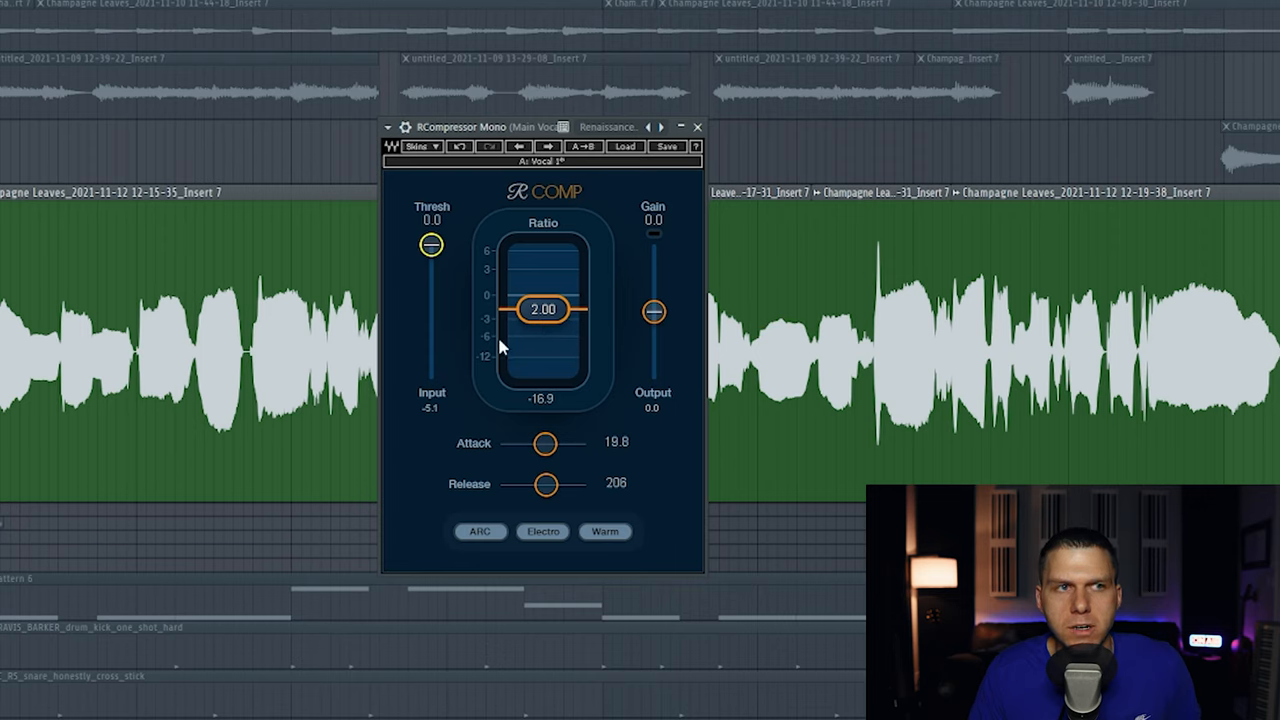
mouse_move(590, 335)
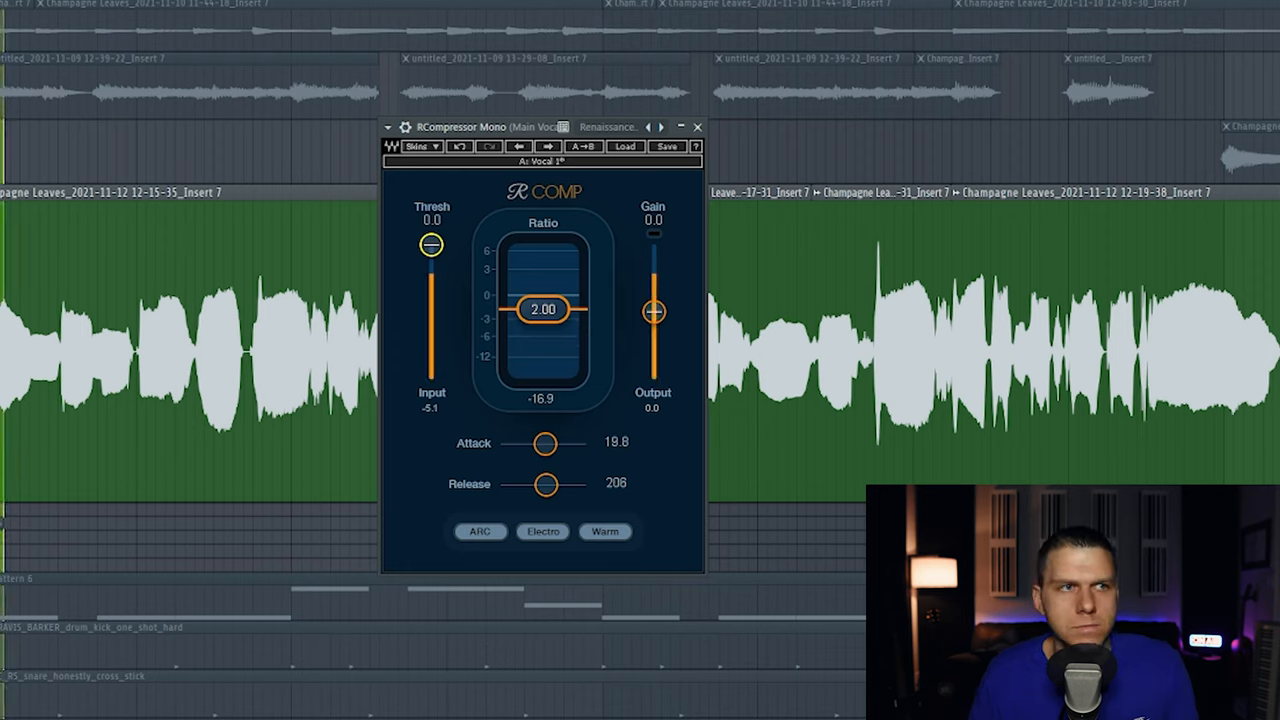
left_click_drag(430, 245, 430, 248)
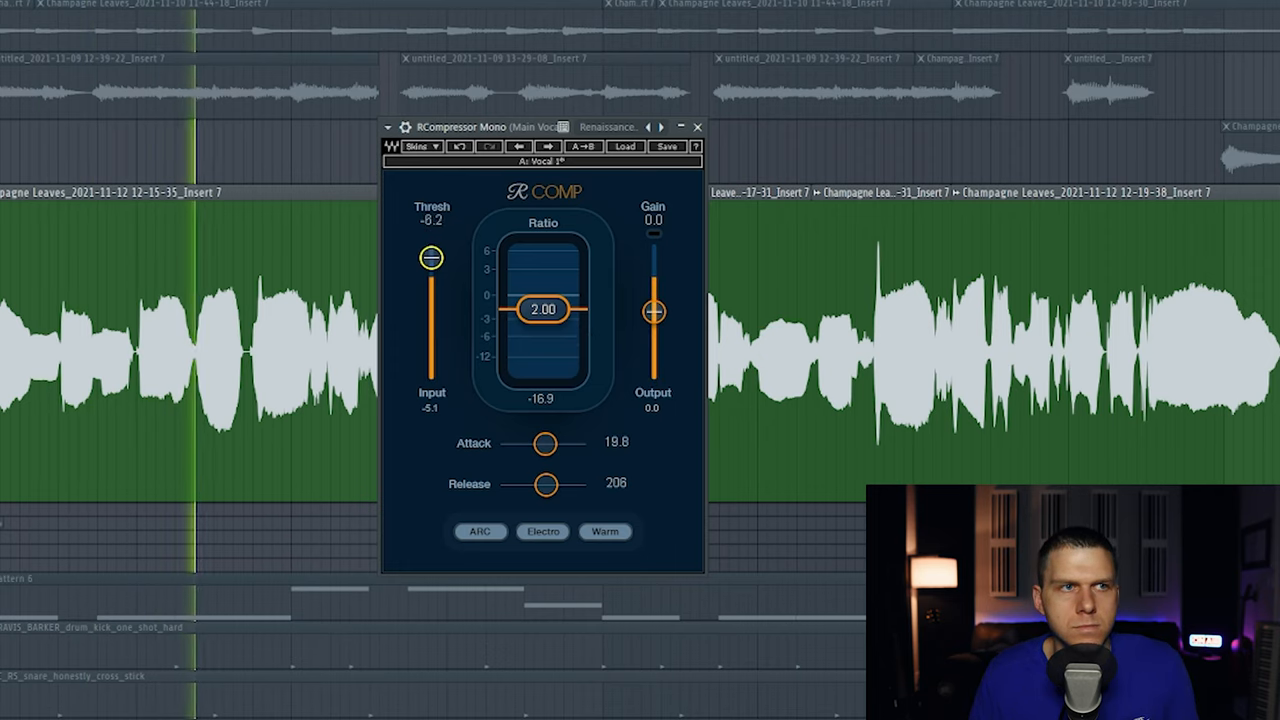
left_click_drag(431, 258, 431, 280)
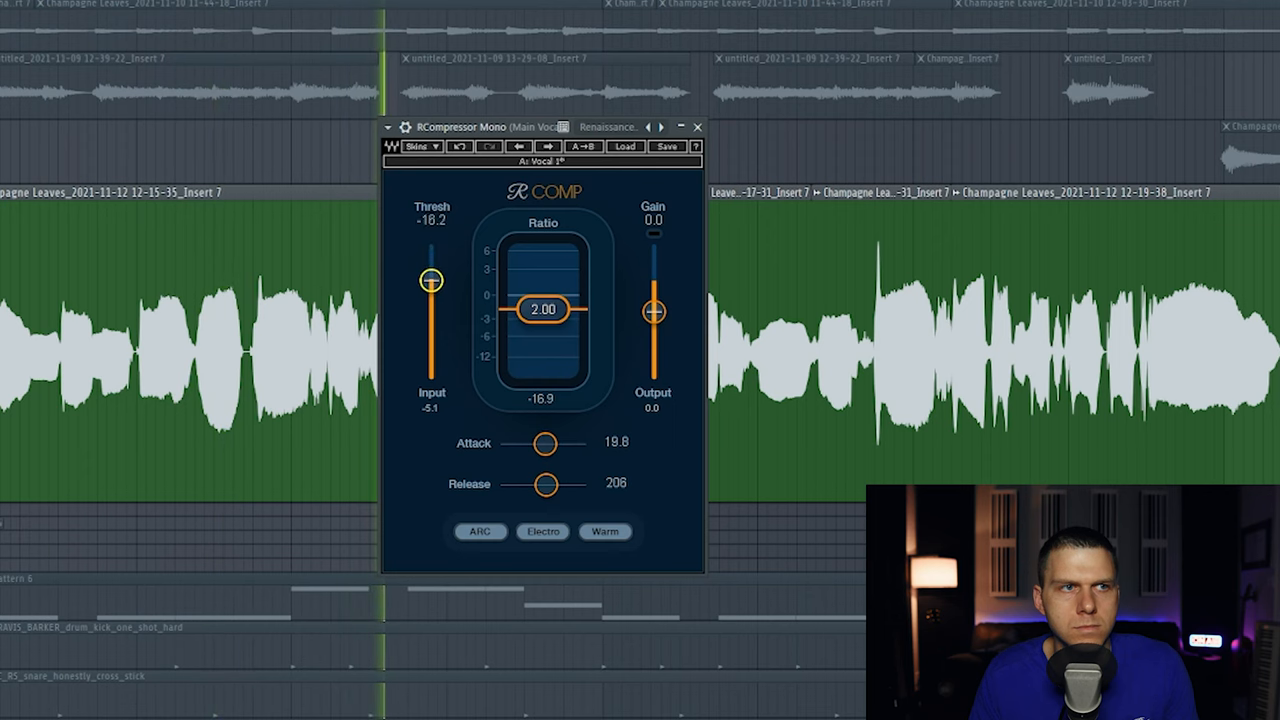
left_click_drag(431, 279, 431, 308)
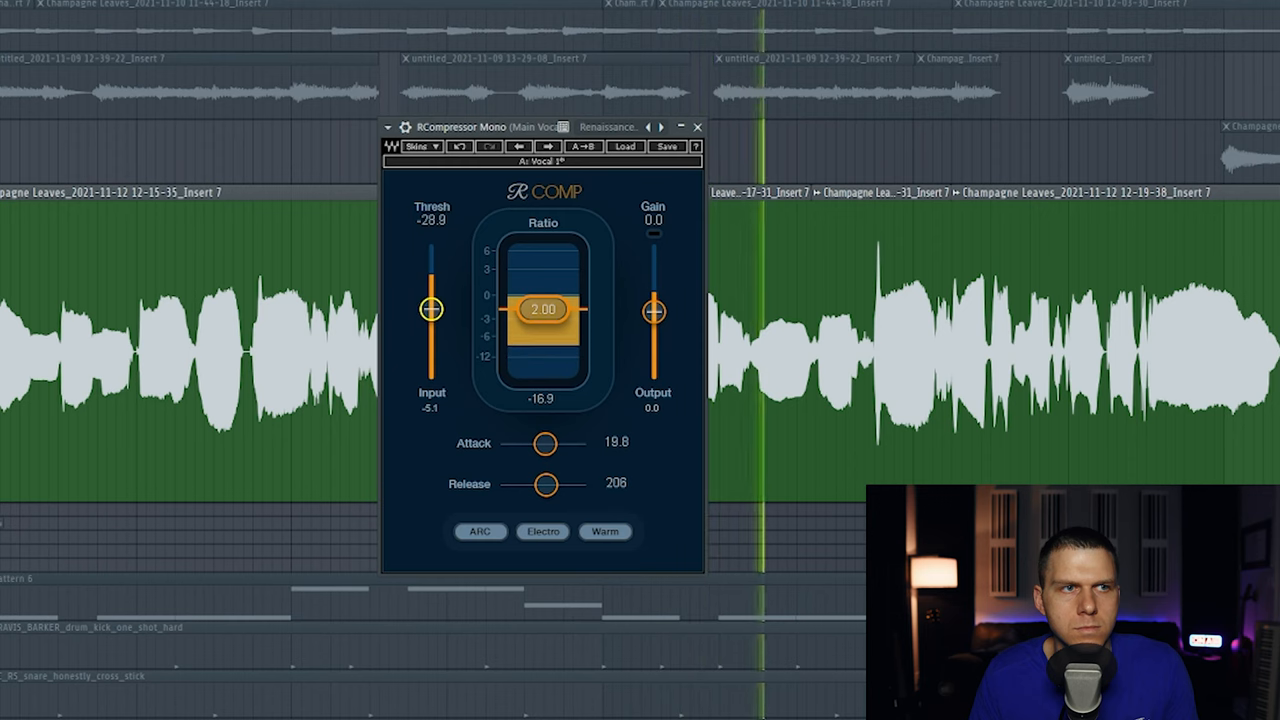
left_click_drag(430, 309, 430, 302)
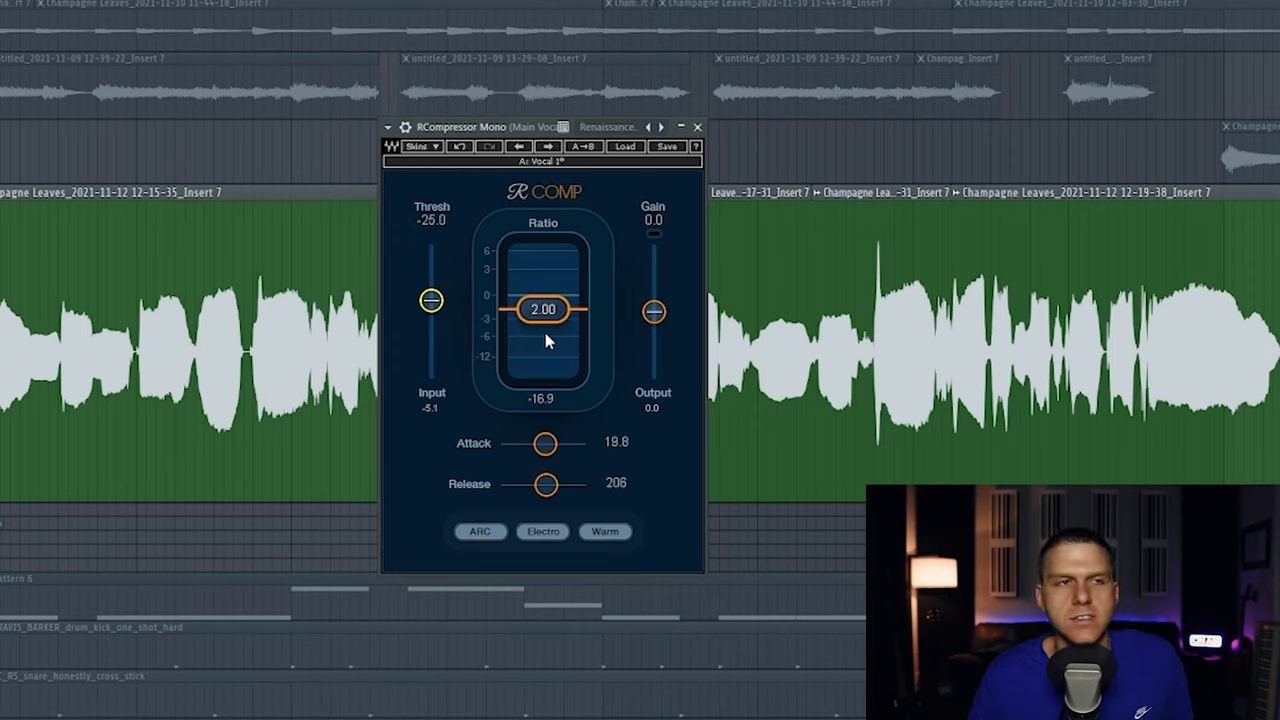
mouse_move(547, 298)
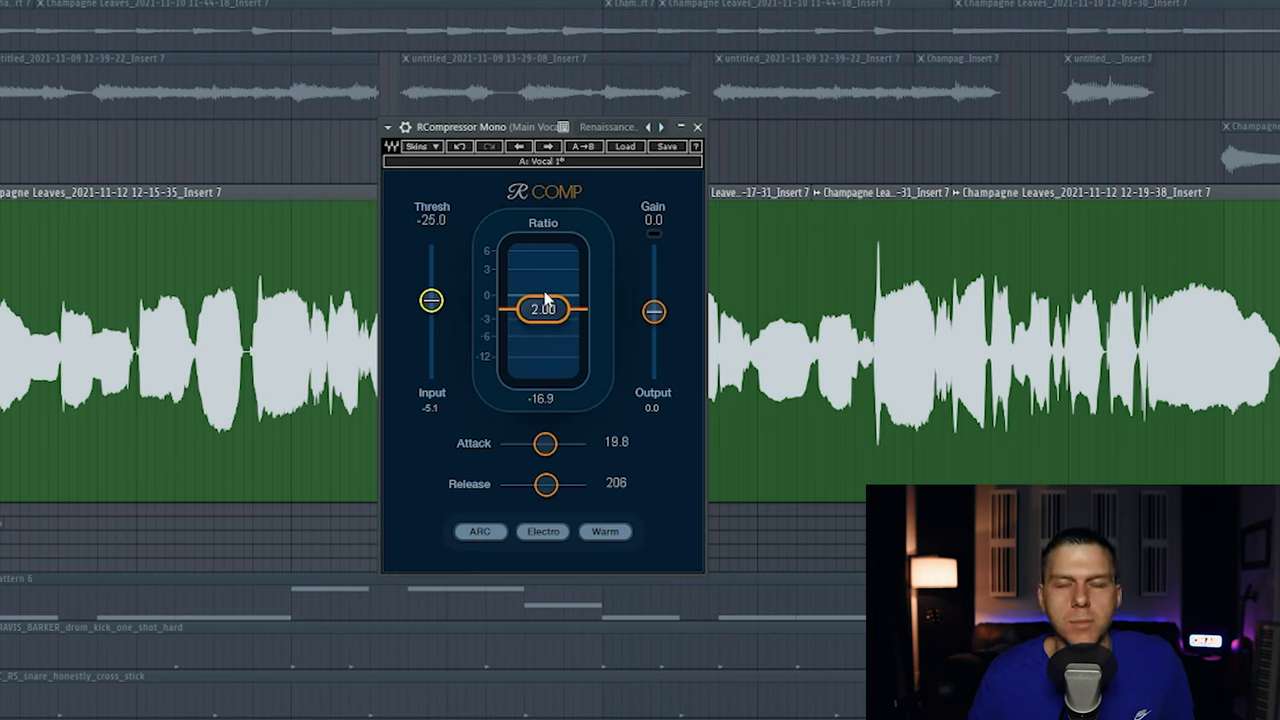
mouse_move(552, 322)
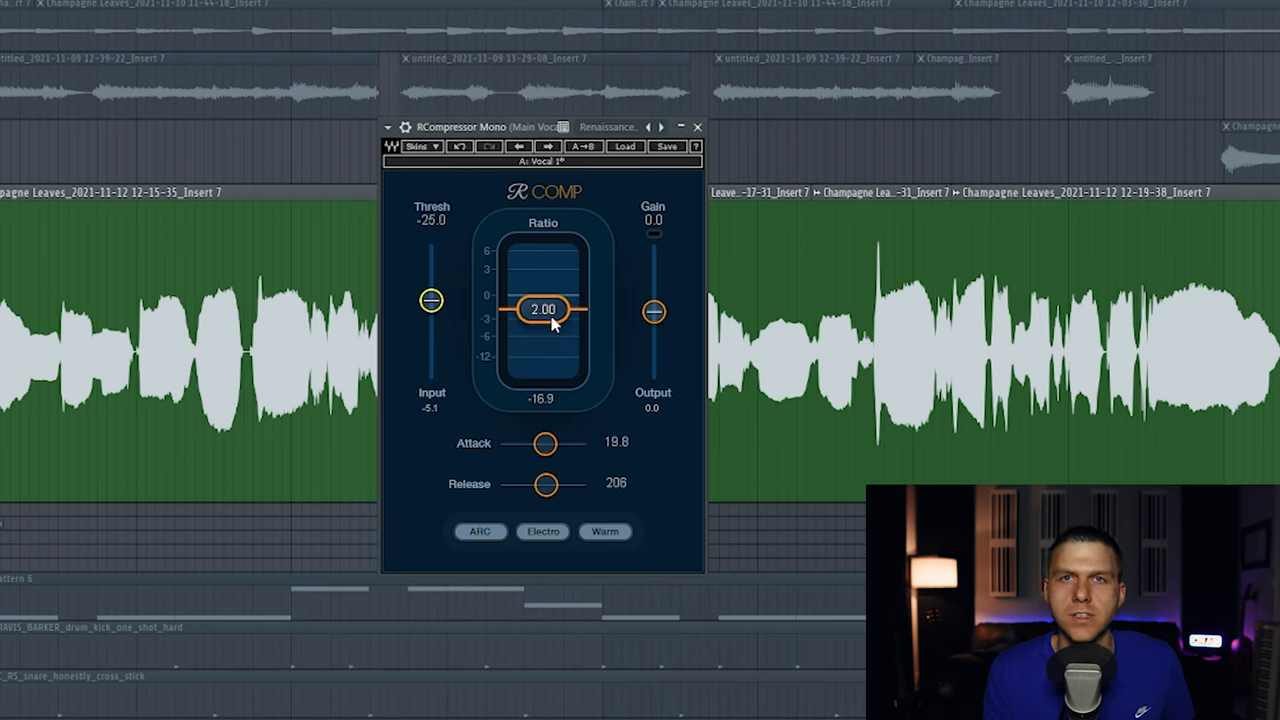
mouse_move(544, 320)
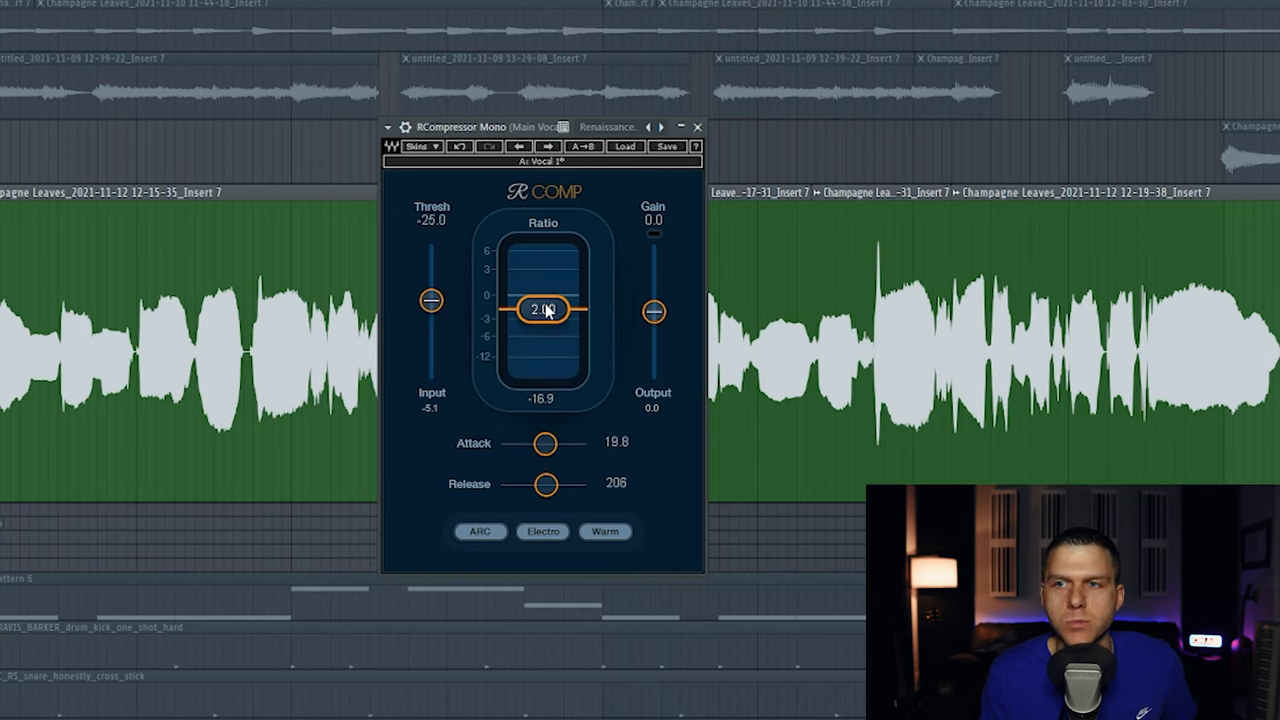
Step: Raise the compressor Ratio to 10.00, then bring it back down to 3.99
double_click(543, 308)
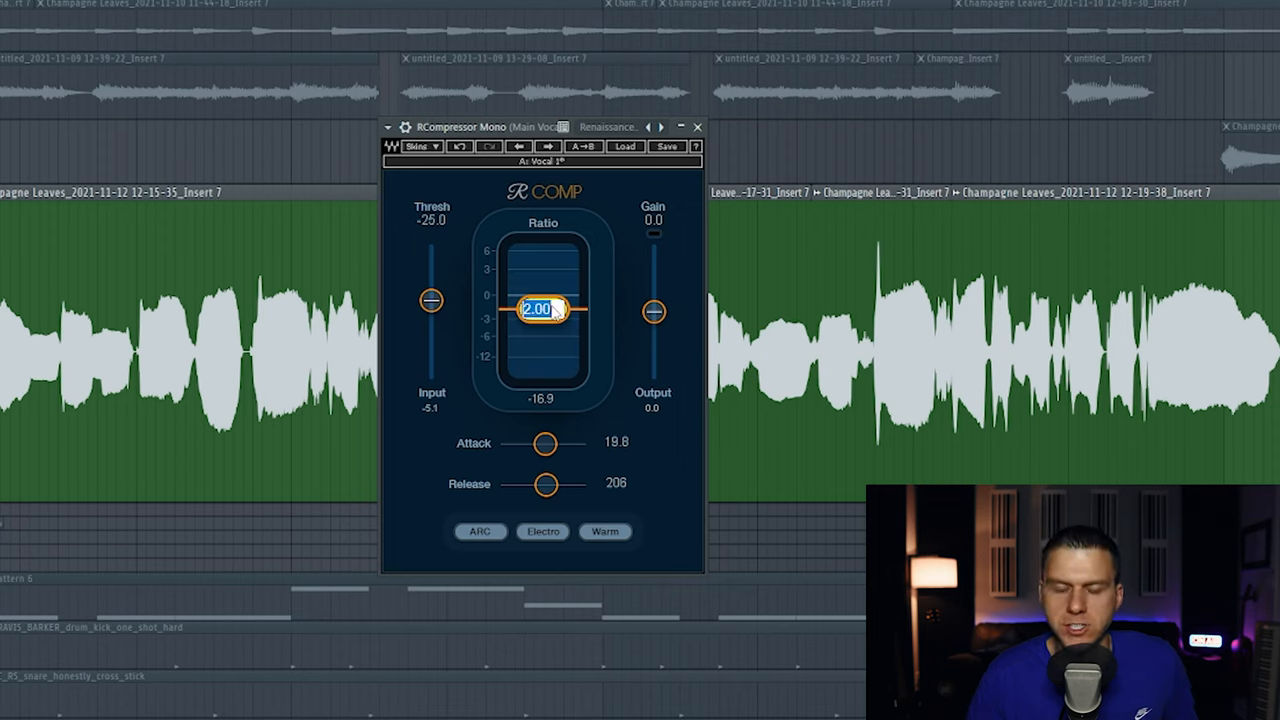
left_click_drag(543, 308, 543, 342)
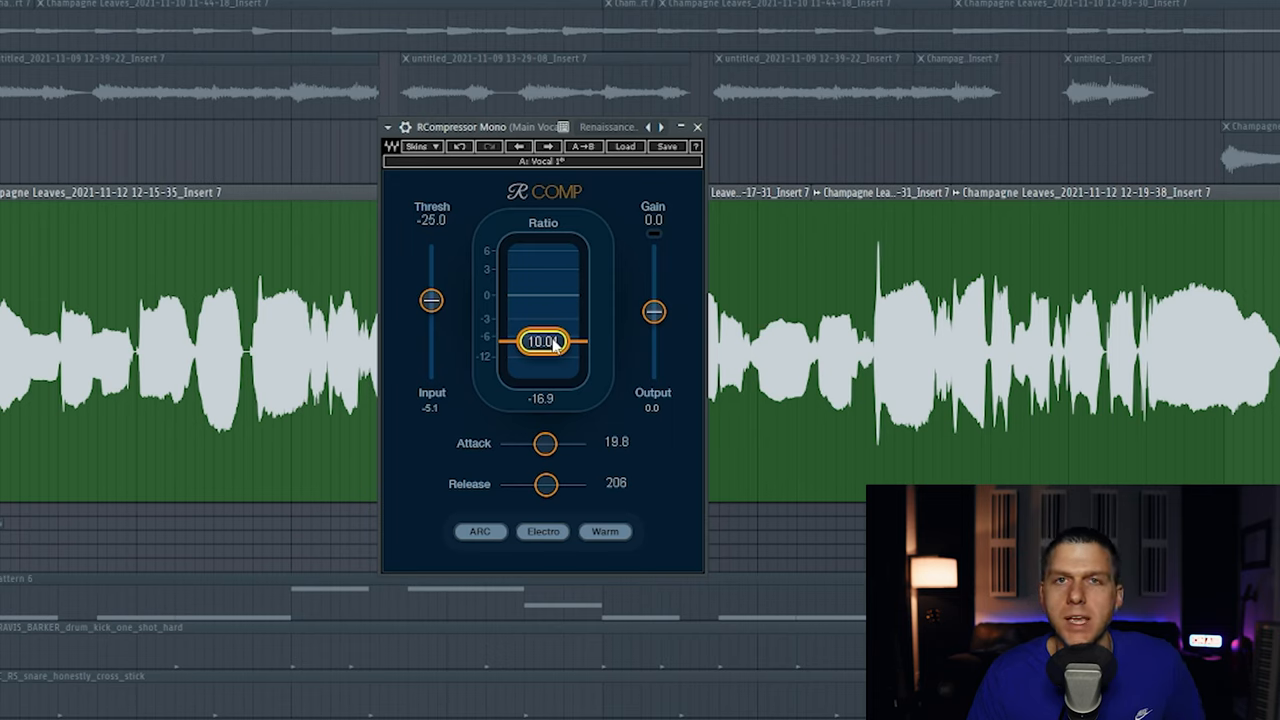
double_click(542, 341)
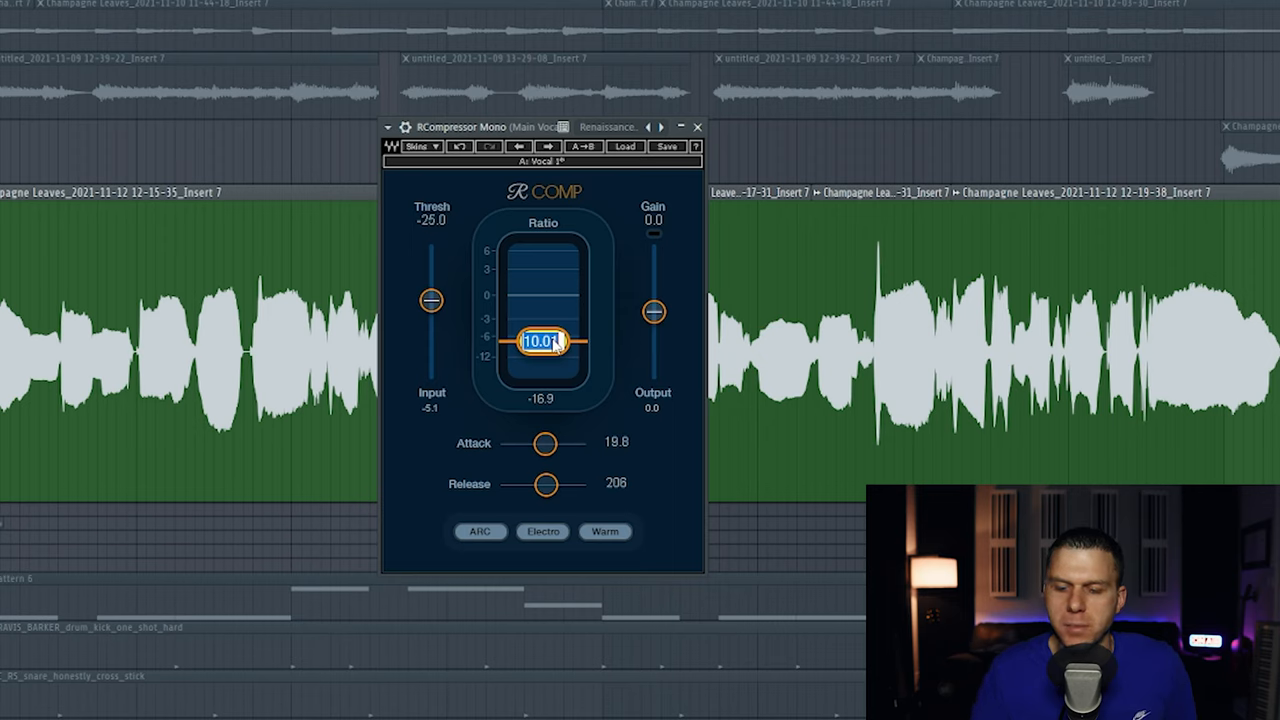
left_click_drag(543, 343, 543, 322)
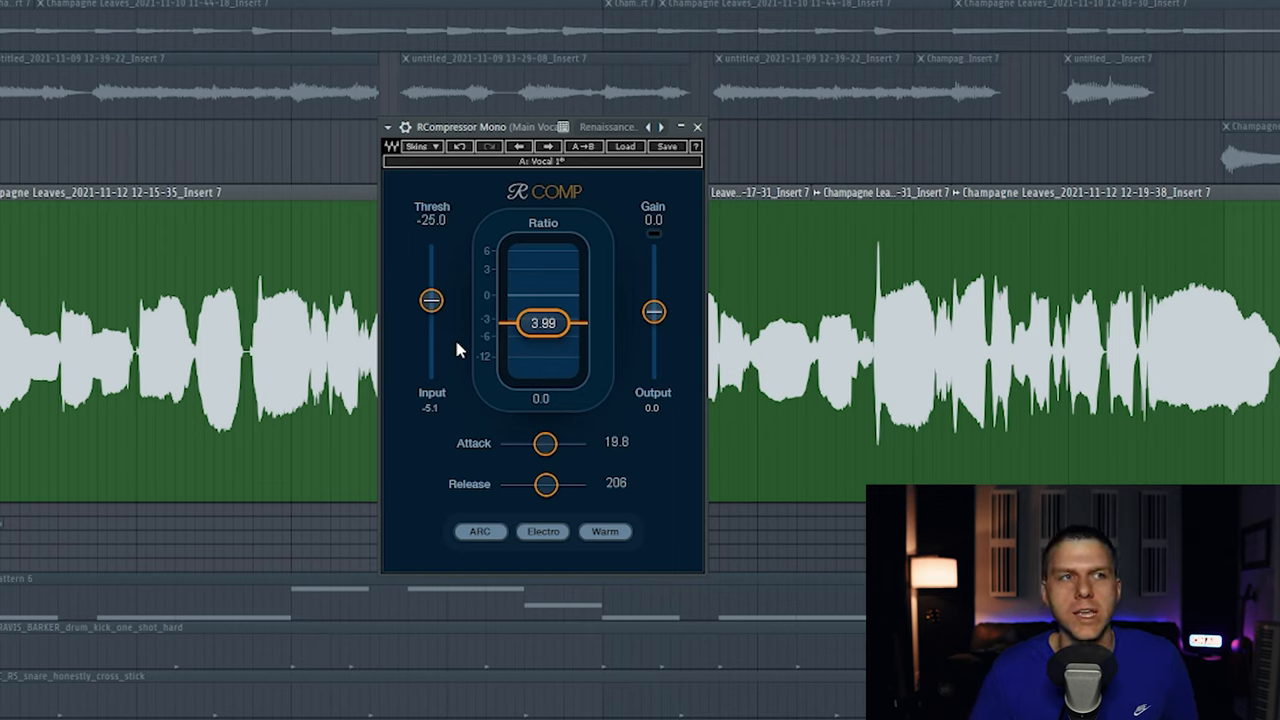
Step: Reset Thresh to 0 dB and sweep it down to -25.3 dB during playback
left_click_drag(430, 300, 430, 245)
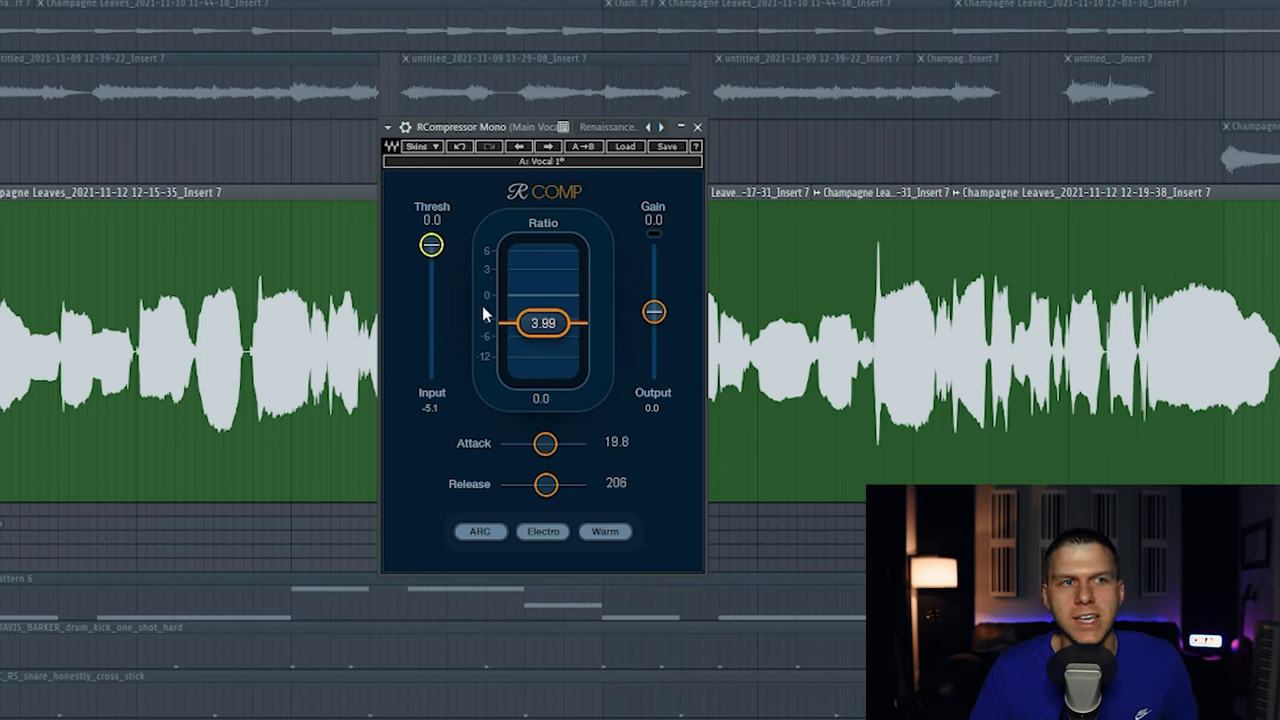
mouse_move(587, 389)
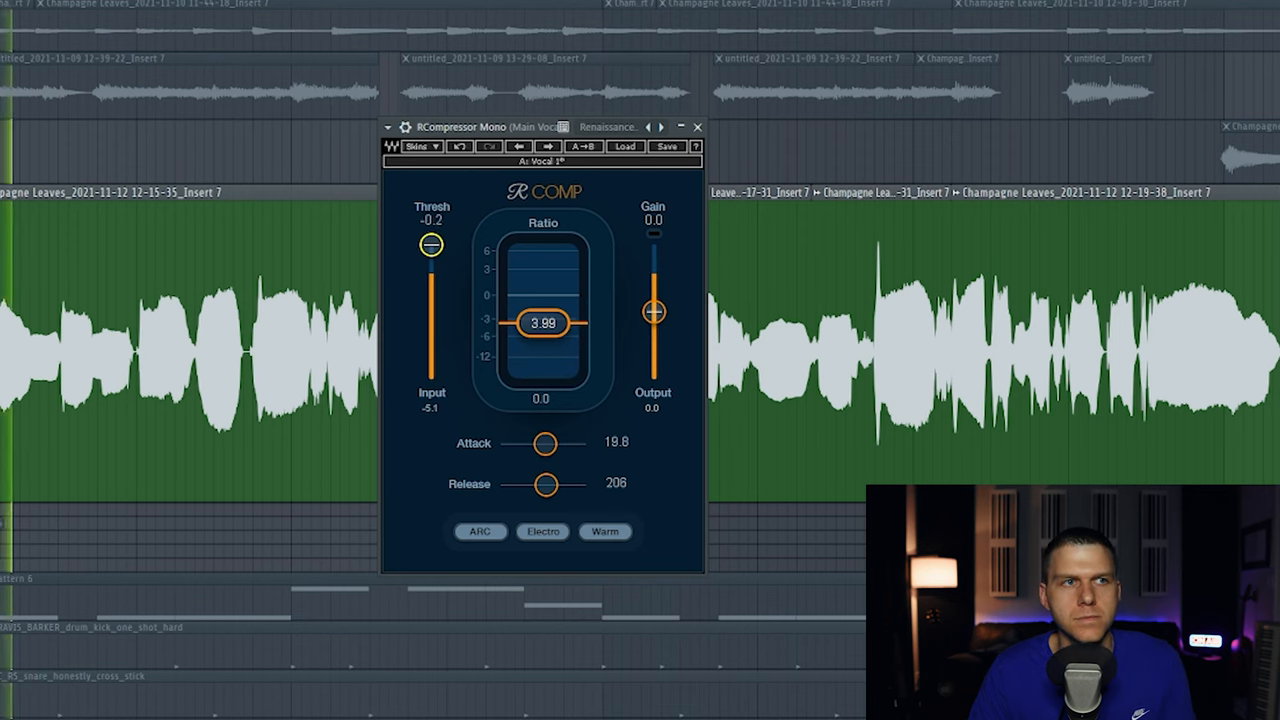
left_click_drag(430, 244, 430, 272)
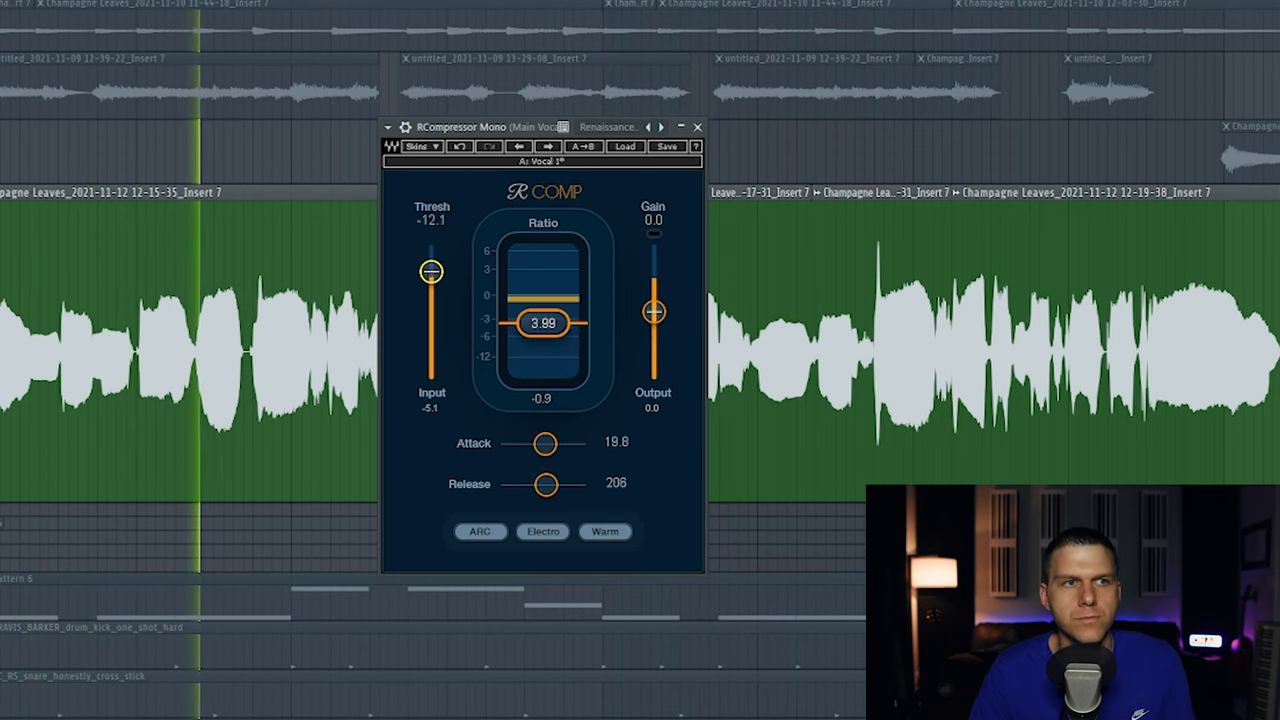
left_click_drag(430, 271, 430, 291)
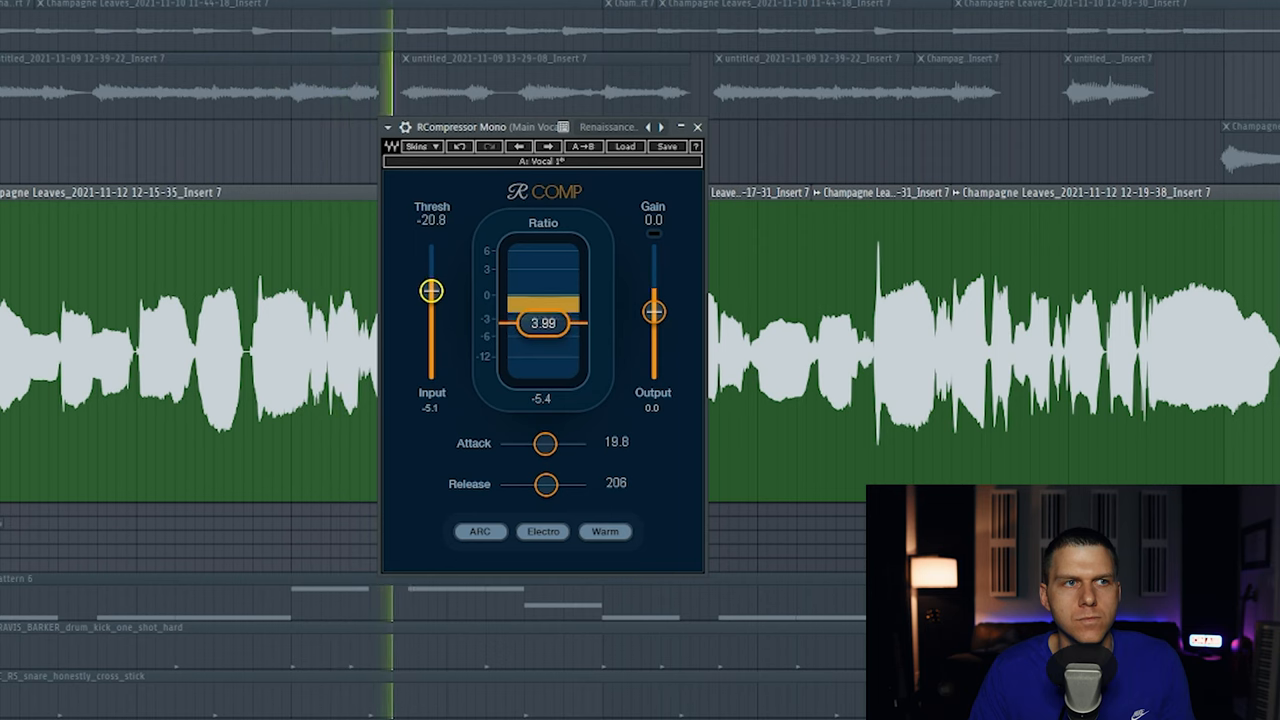
left_click_drag(431, 290, 431, 300)
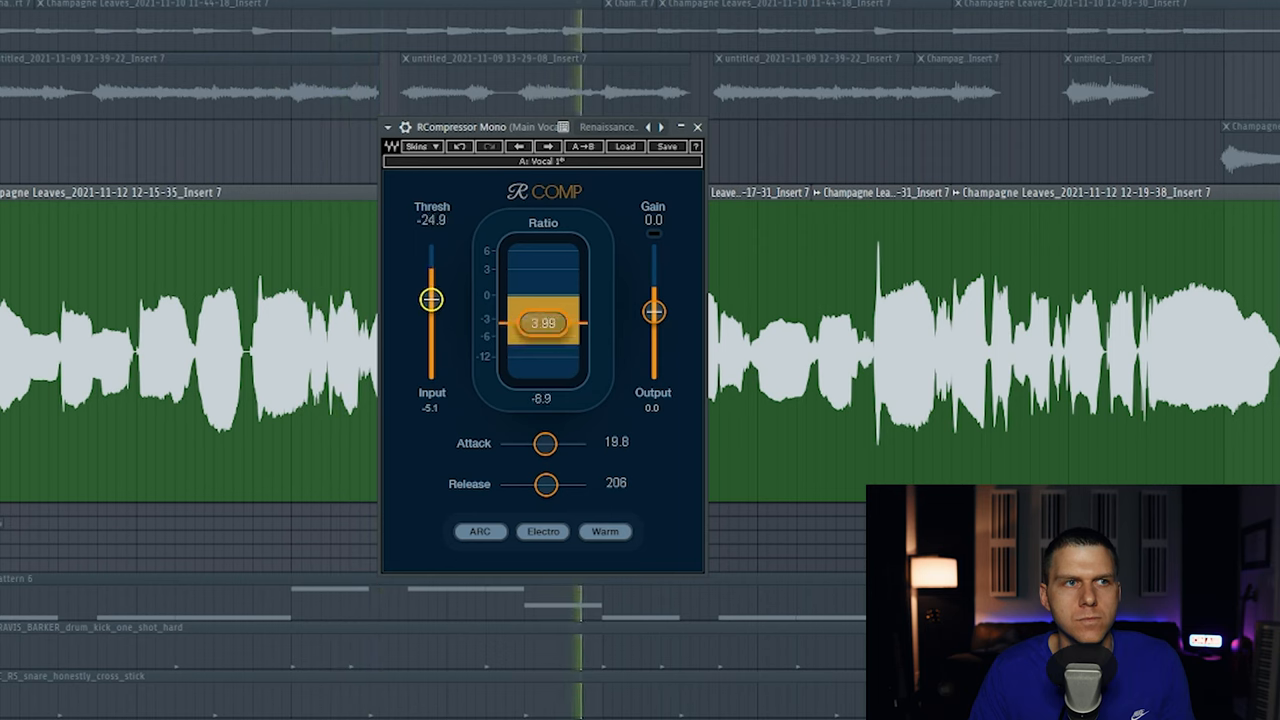
left_click_drag(430, 298, 430, 305)
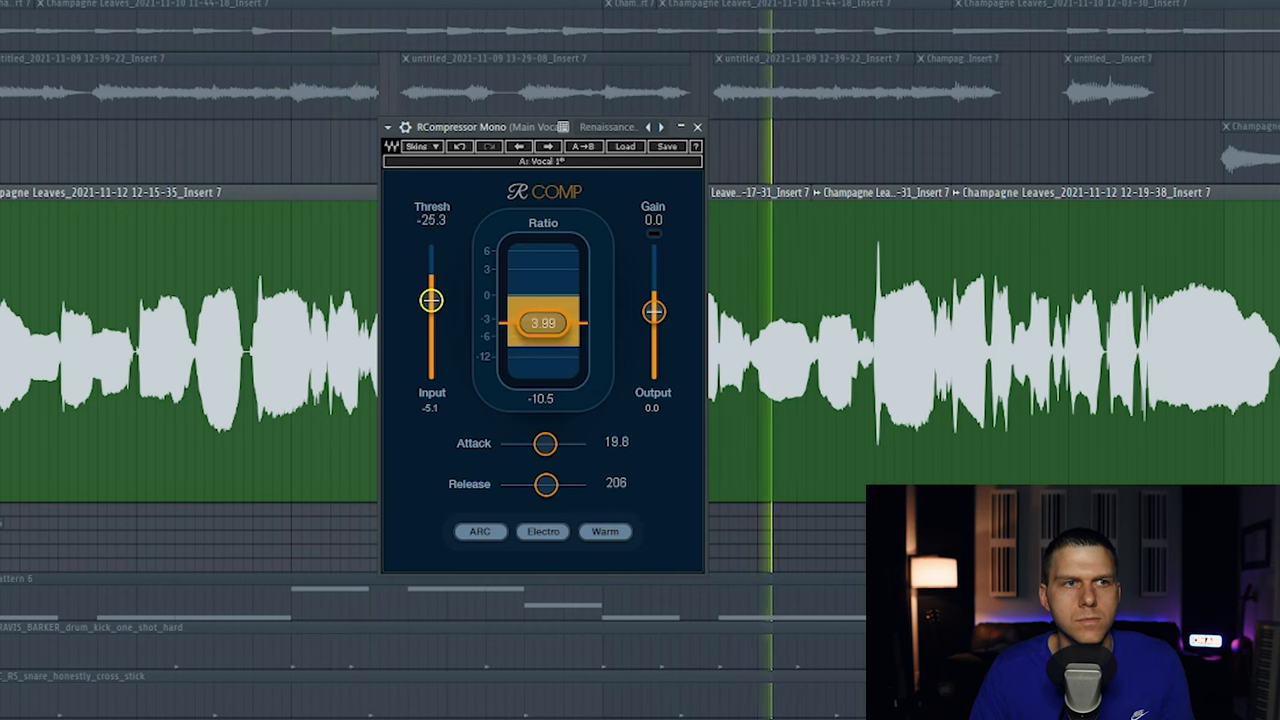
left_click_drag(430, 290, 430, 305)
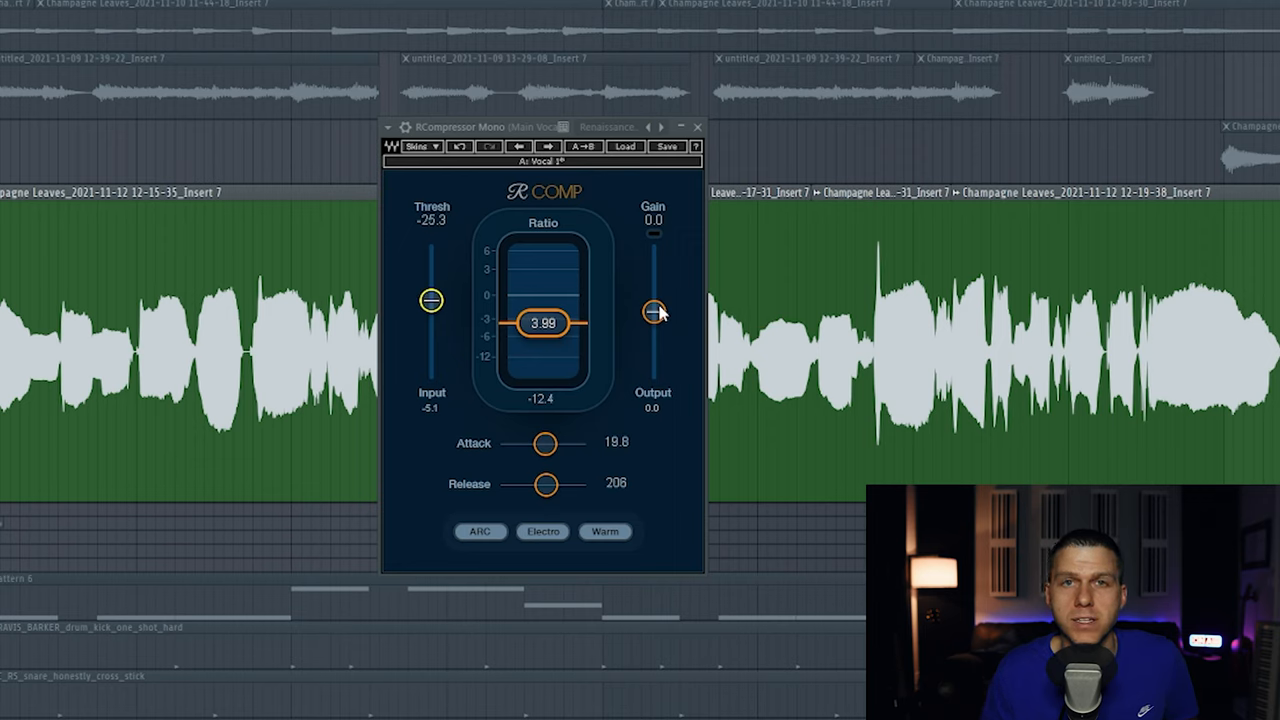
mouse_move(657, 317)
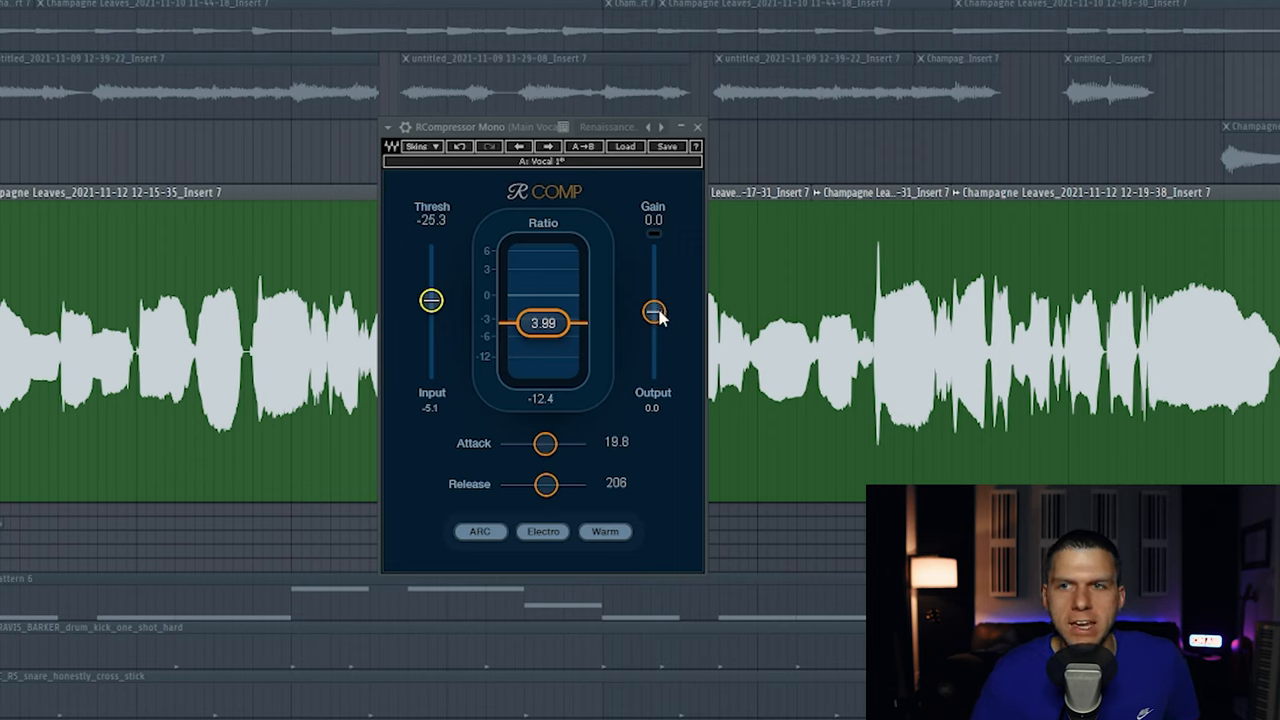
Step: Adjust the Gain slider between about 5 and 3 dB, settling near 4.1 dB
left_click_drag(654, 312, 654, 300)
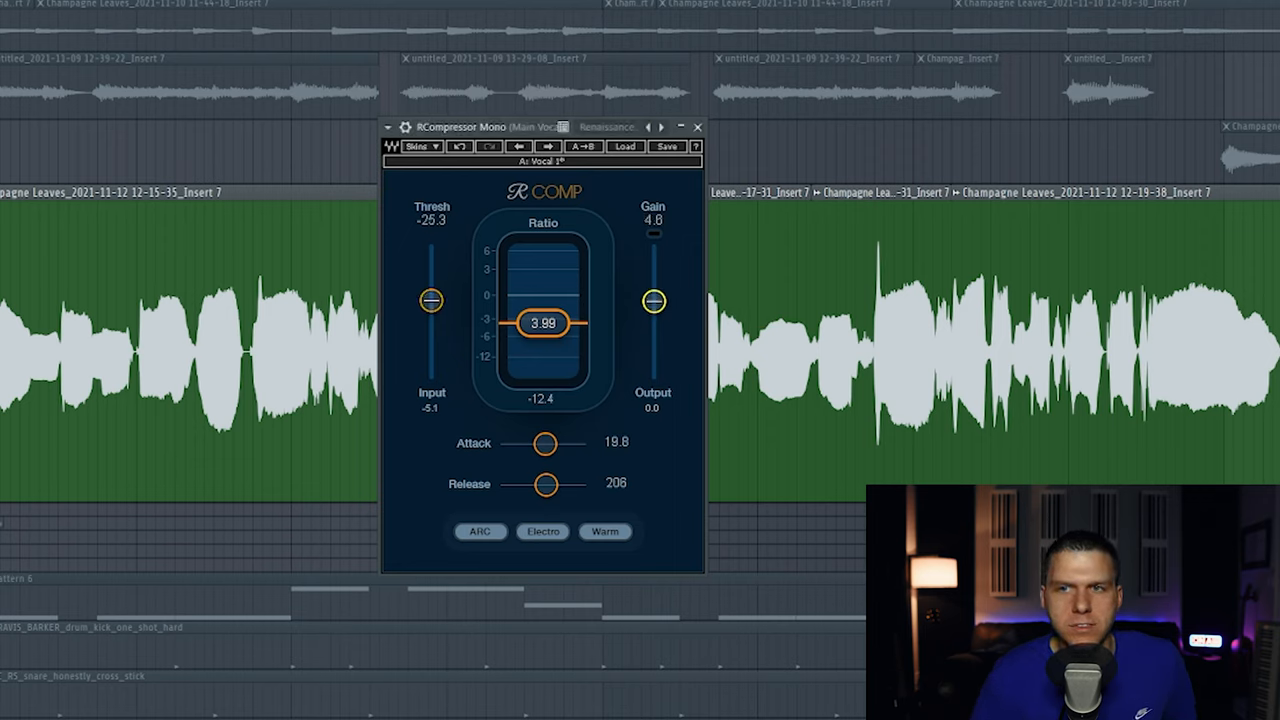
left_click_drag(653, 300, 653, 304)
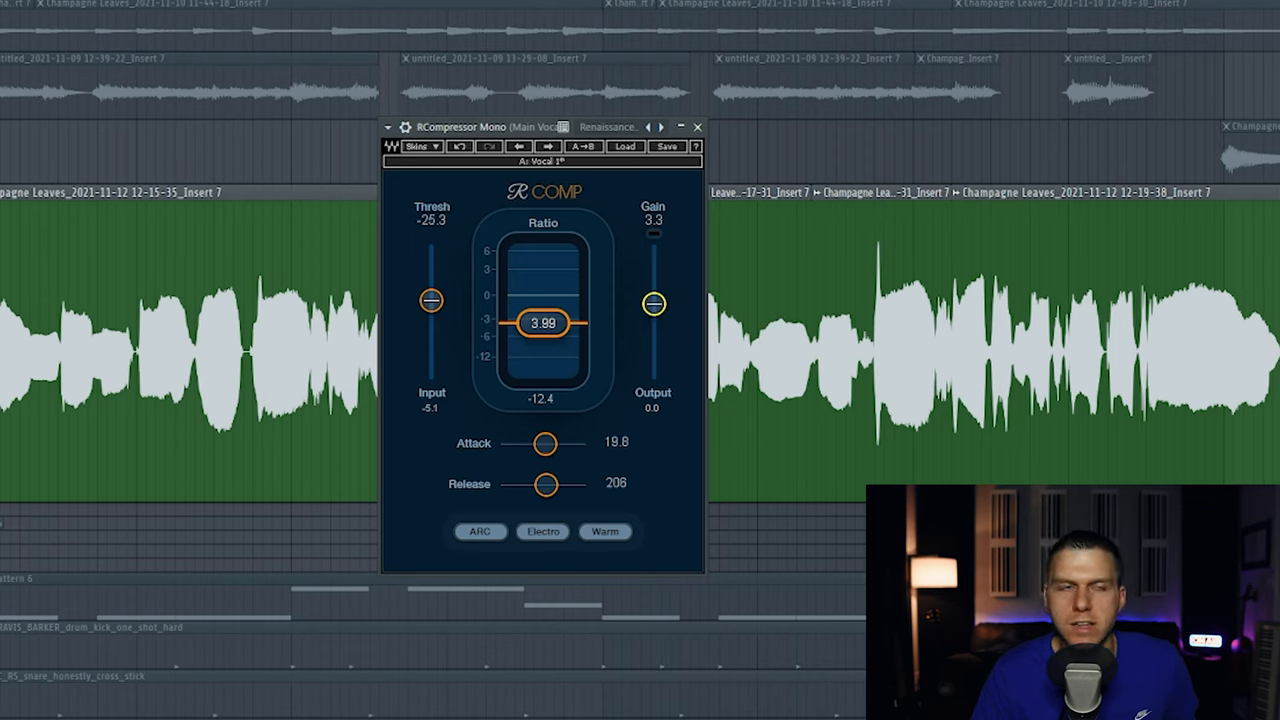
left_click_drag(653, 303, 653, 299)
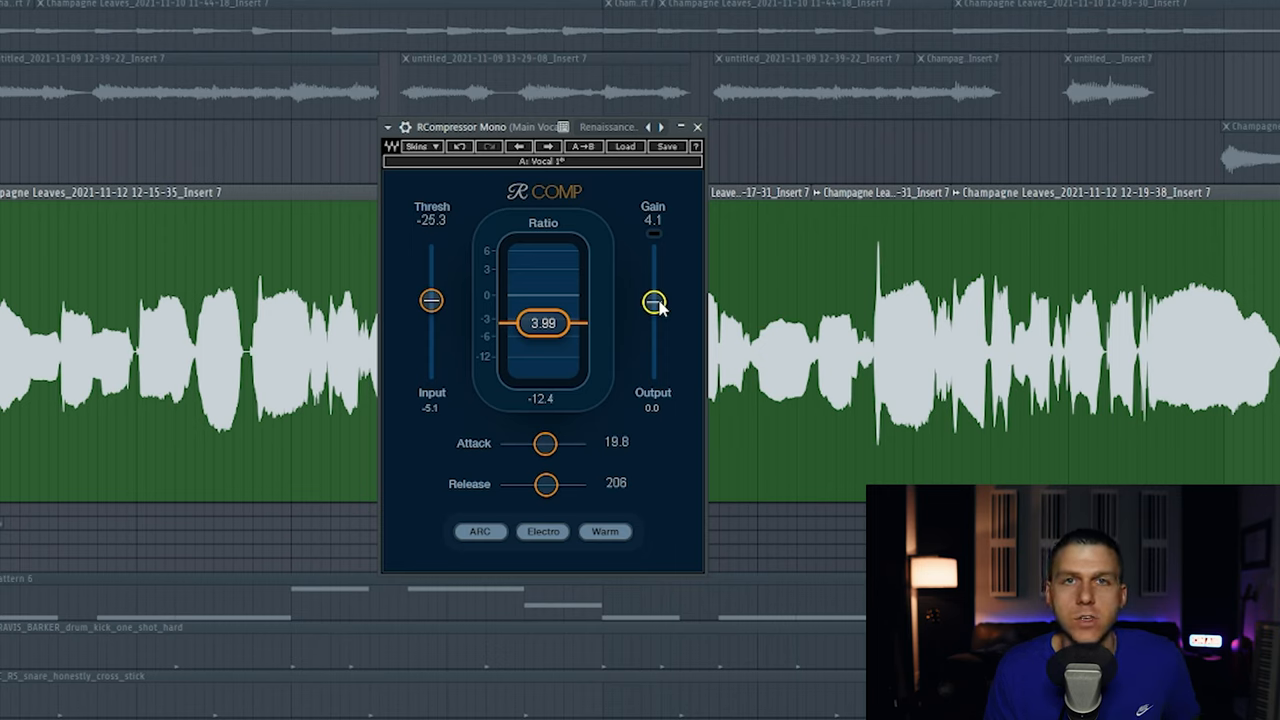
Step: Reset Gain to 0, then raise it during playback through 9 dB to 11.1 dB
left_click_drag(653, 300, 653, 313)
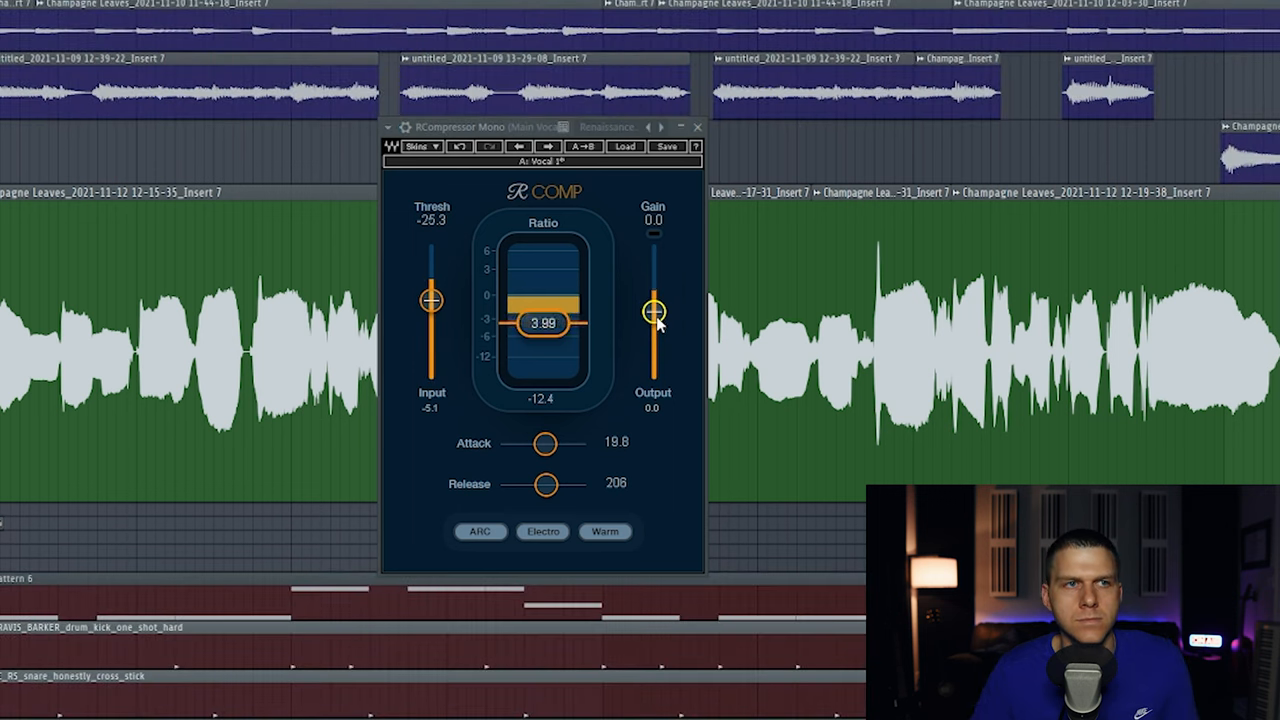
left_click_drag(653, 313, 653, 307)
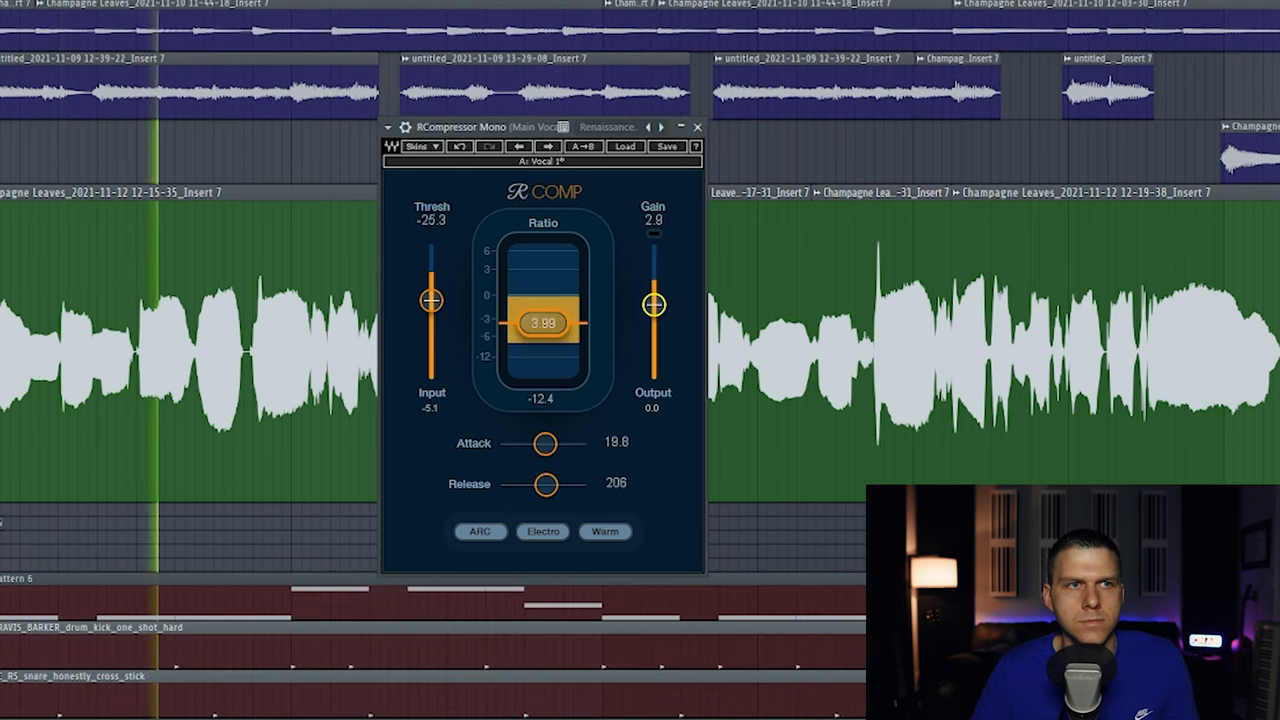
left_click_drag(653, 305, 653, 292)
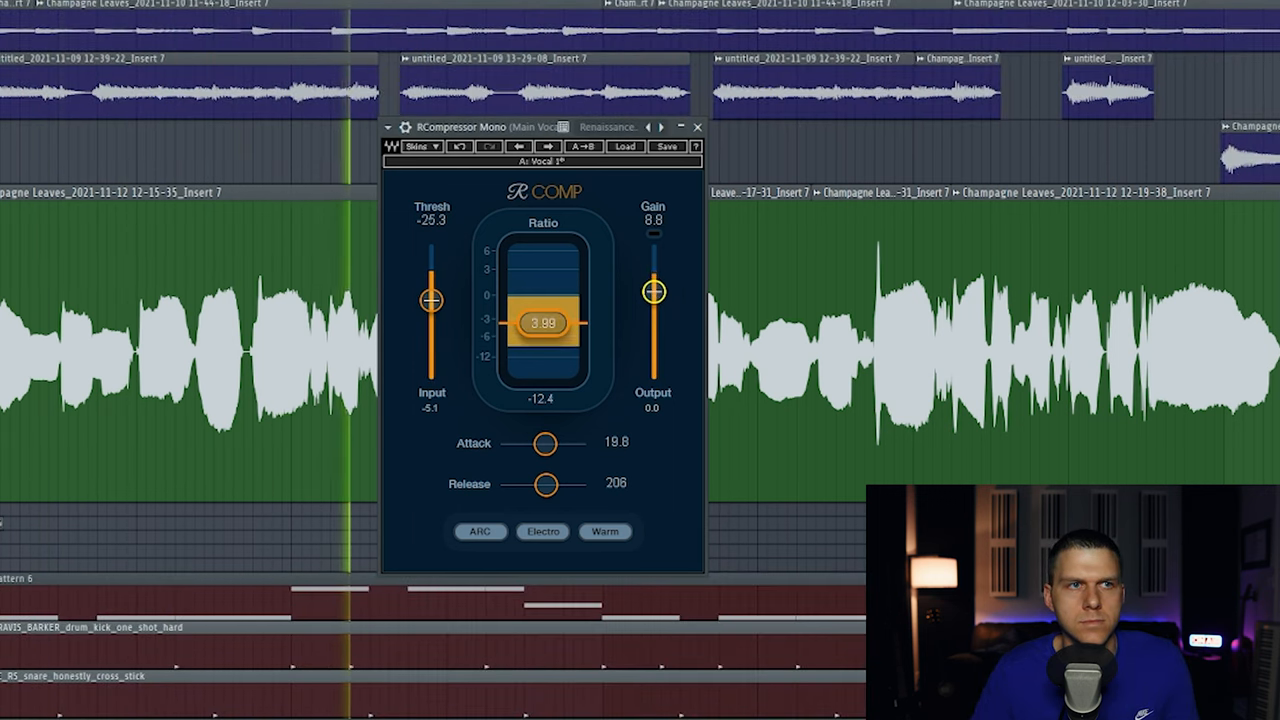
left_click_drag(653, 291, 653, 287)
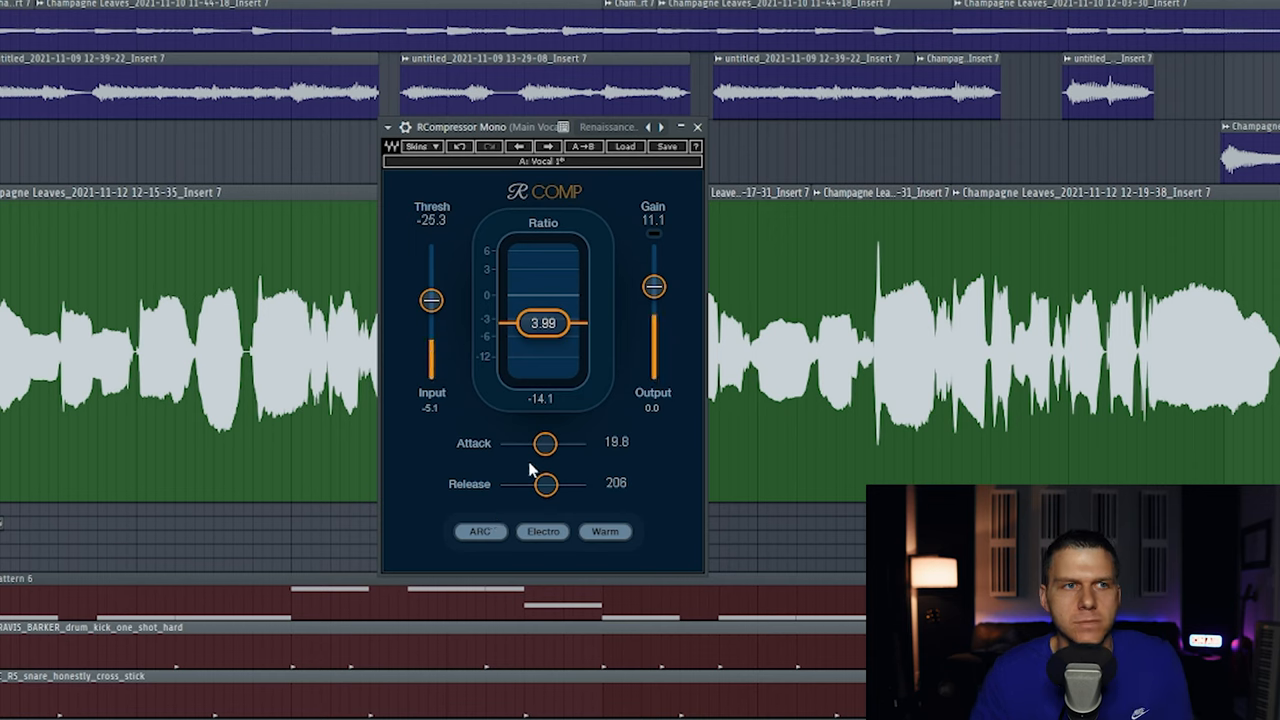
Step: Set Attack to its fastest 0.50 ms, then to its slowest 500 ms
left_click_drag(545, 443, 500, 443)
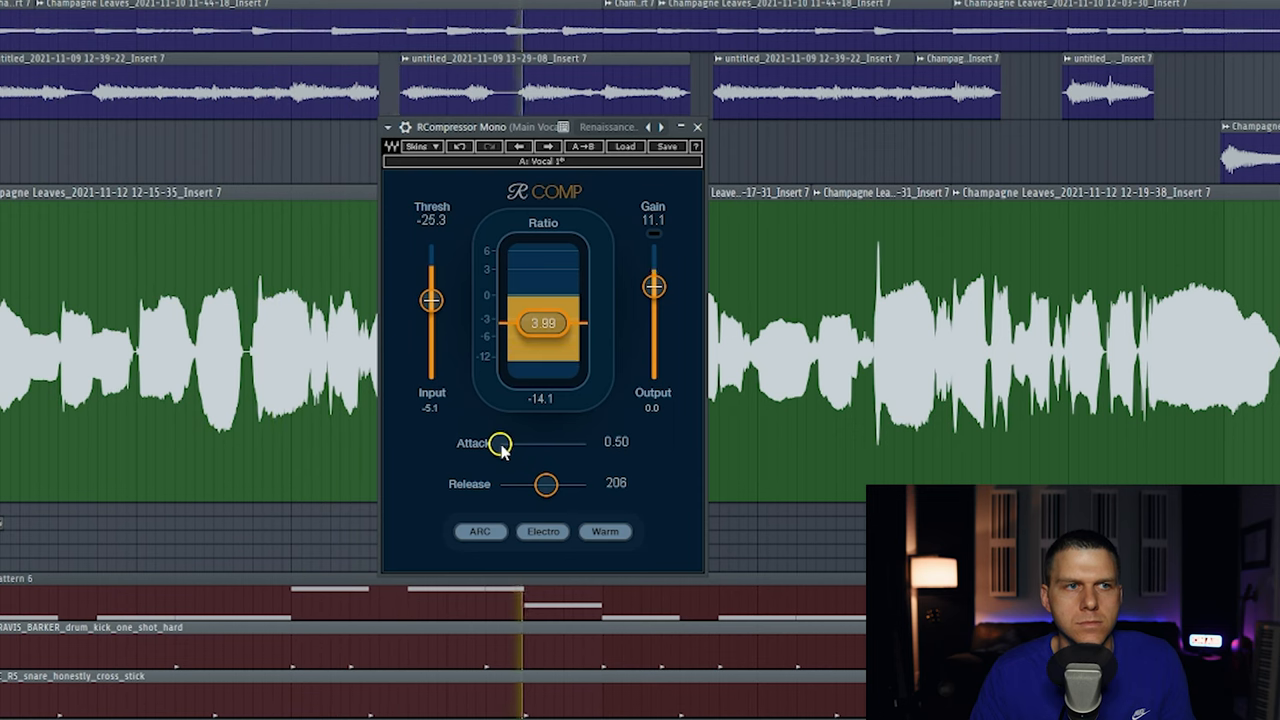
left_click_drag(501, 443, 586, 443)
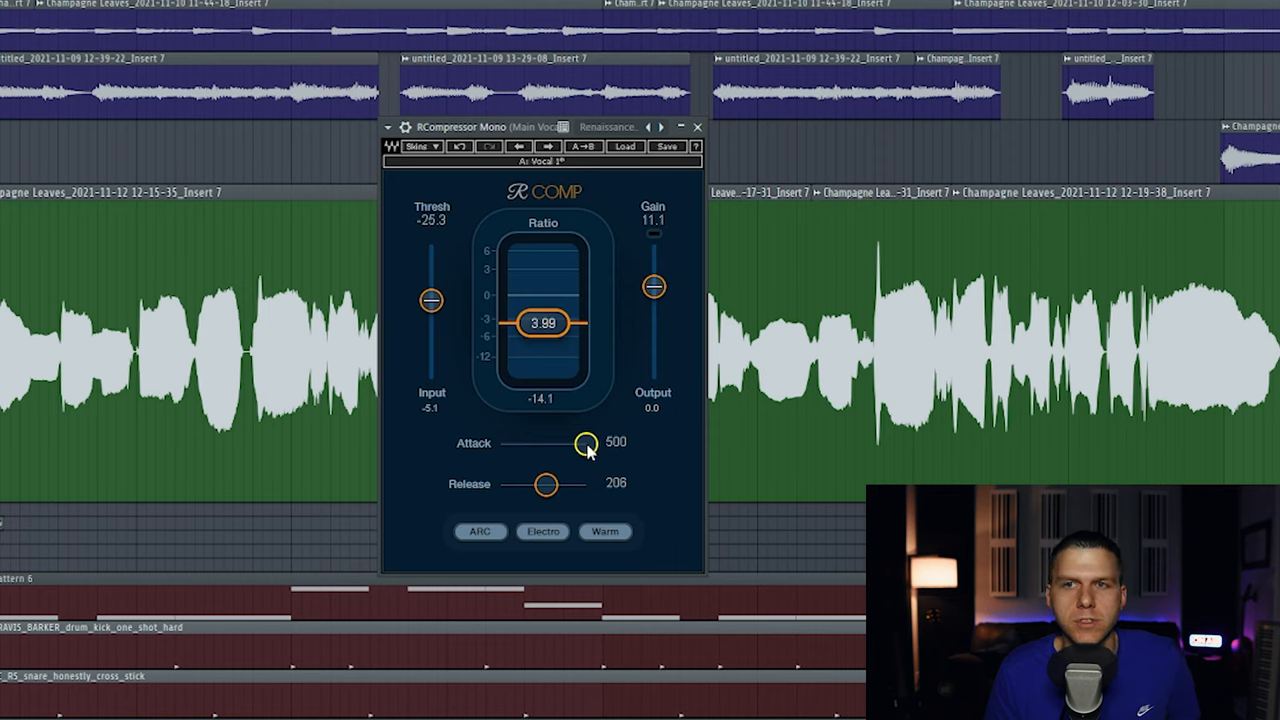
Step: Bring Attack down from 500 ms during playback, fine-tuning to about 5.08 ms
left_click_drag(588, 443, 527, 443)
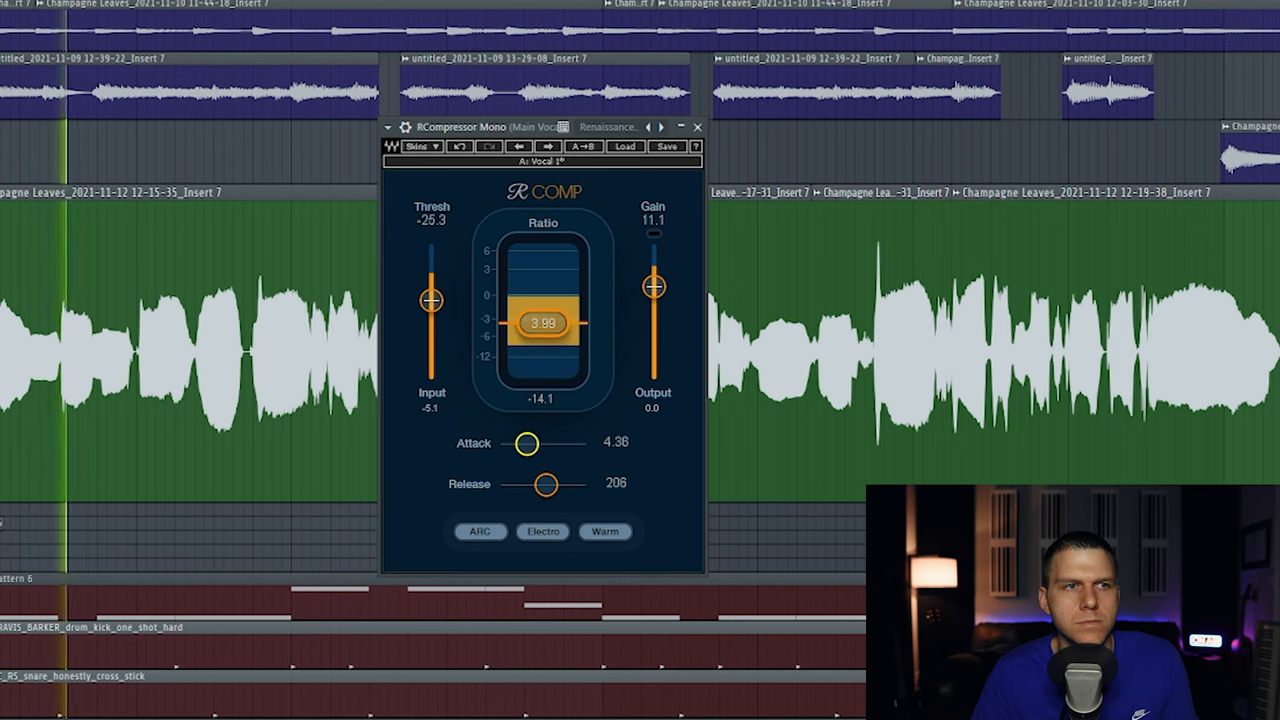
left_click_drag(527, 443, 525, 445)
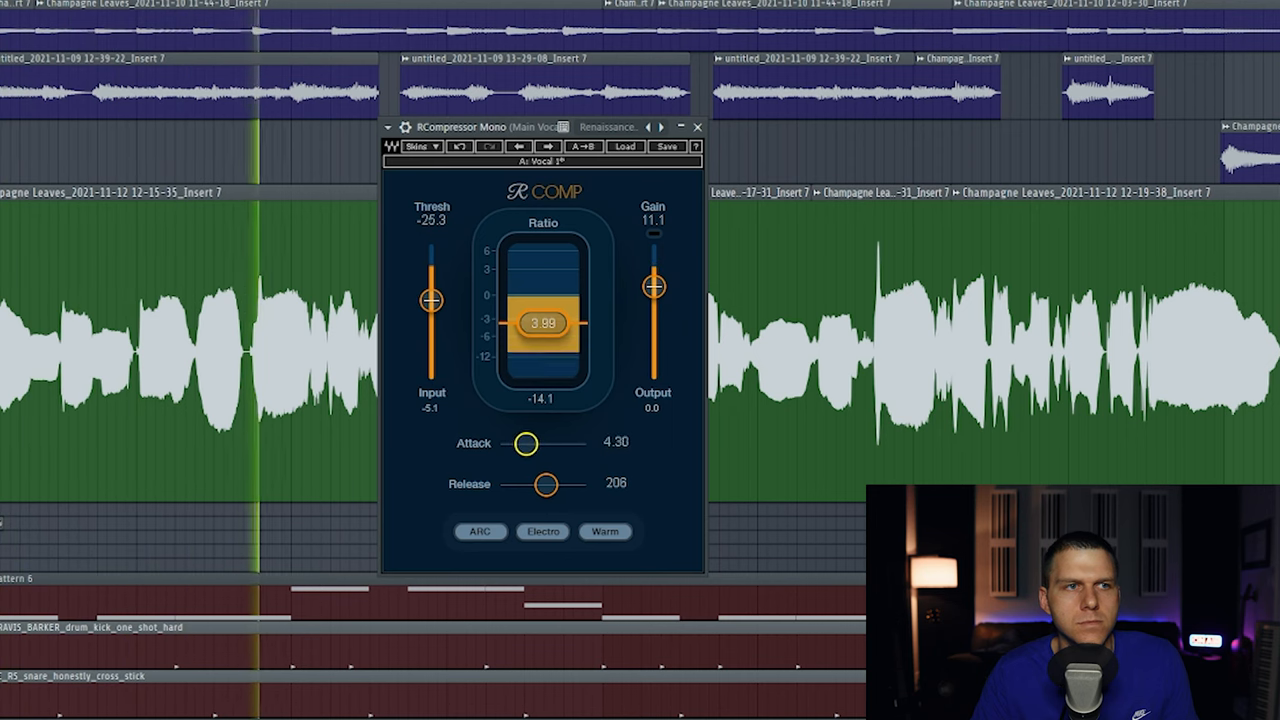
left_click_drag(526, 443, 540, 443)
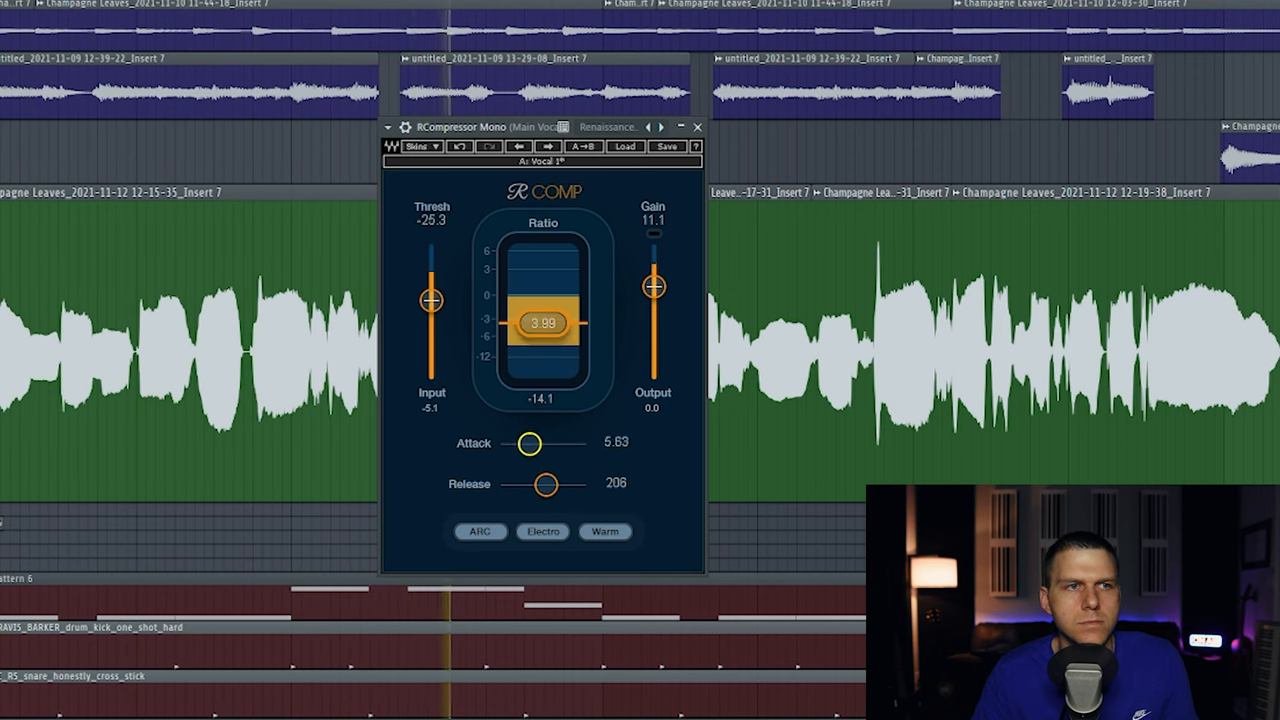
left_click_drag(530, 443, 528, 444)
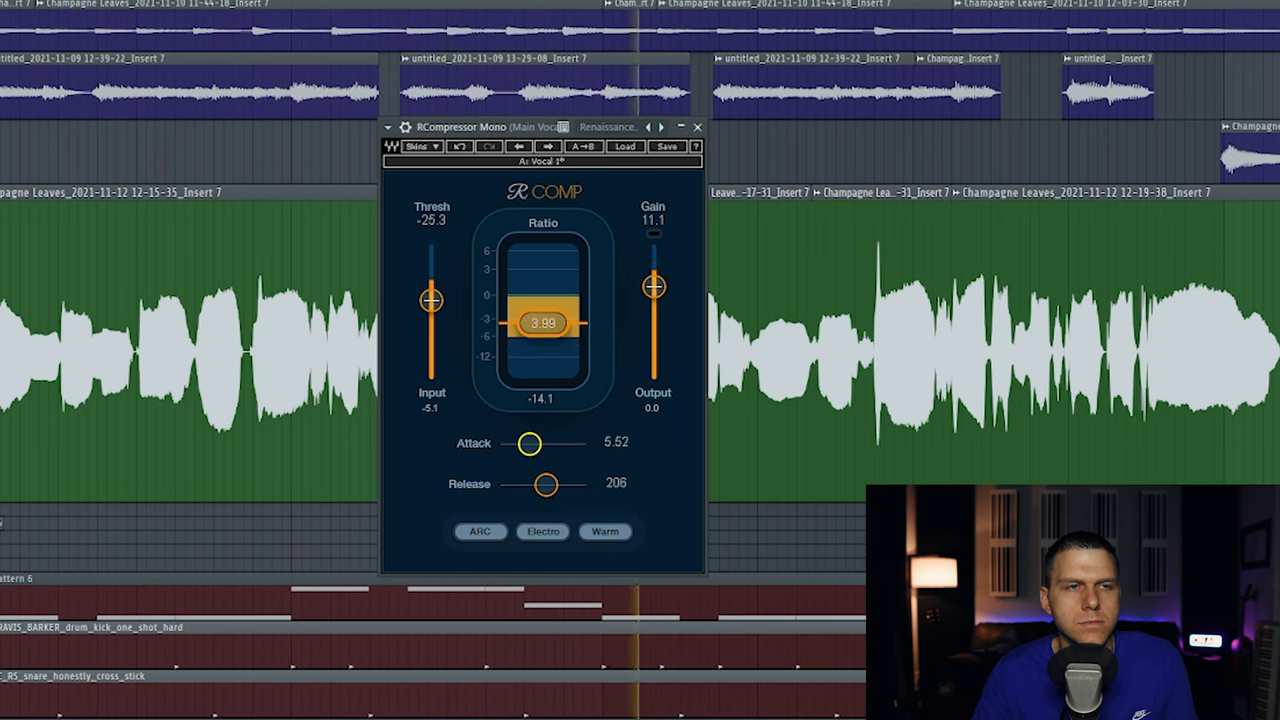
left_click_drag(529, 443, 525, 448)
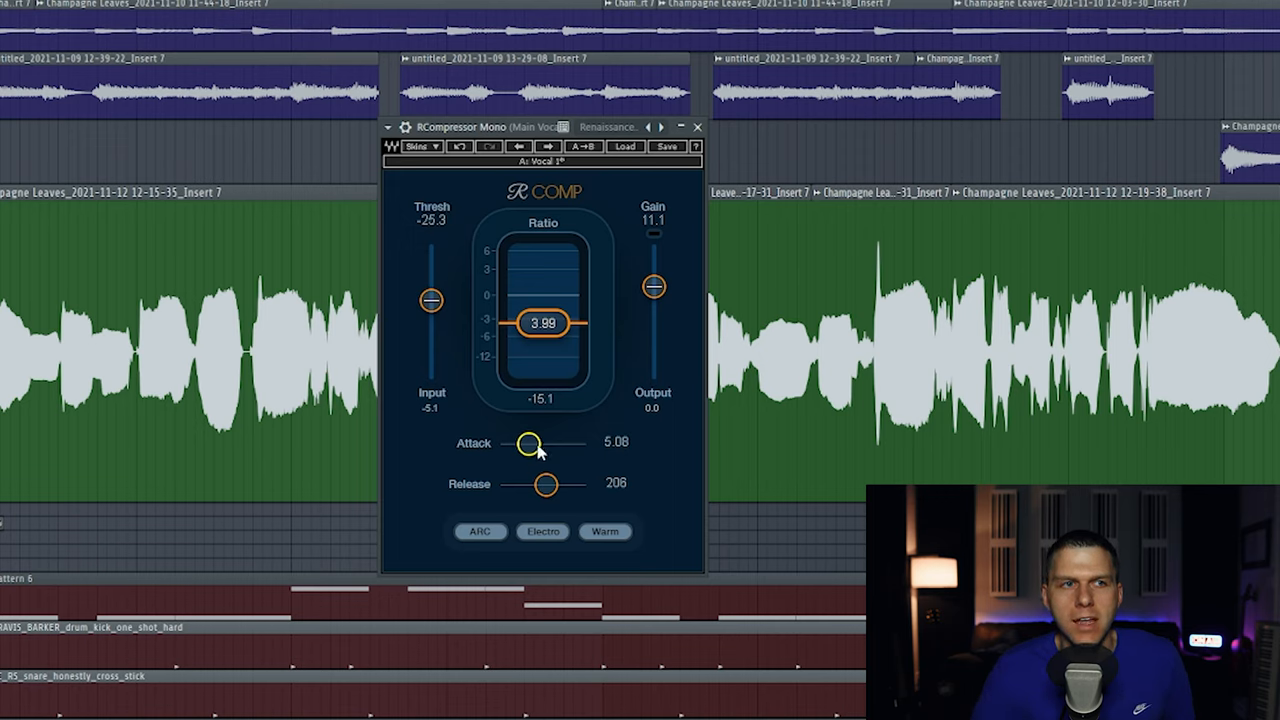
mouse_move(543, 449)
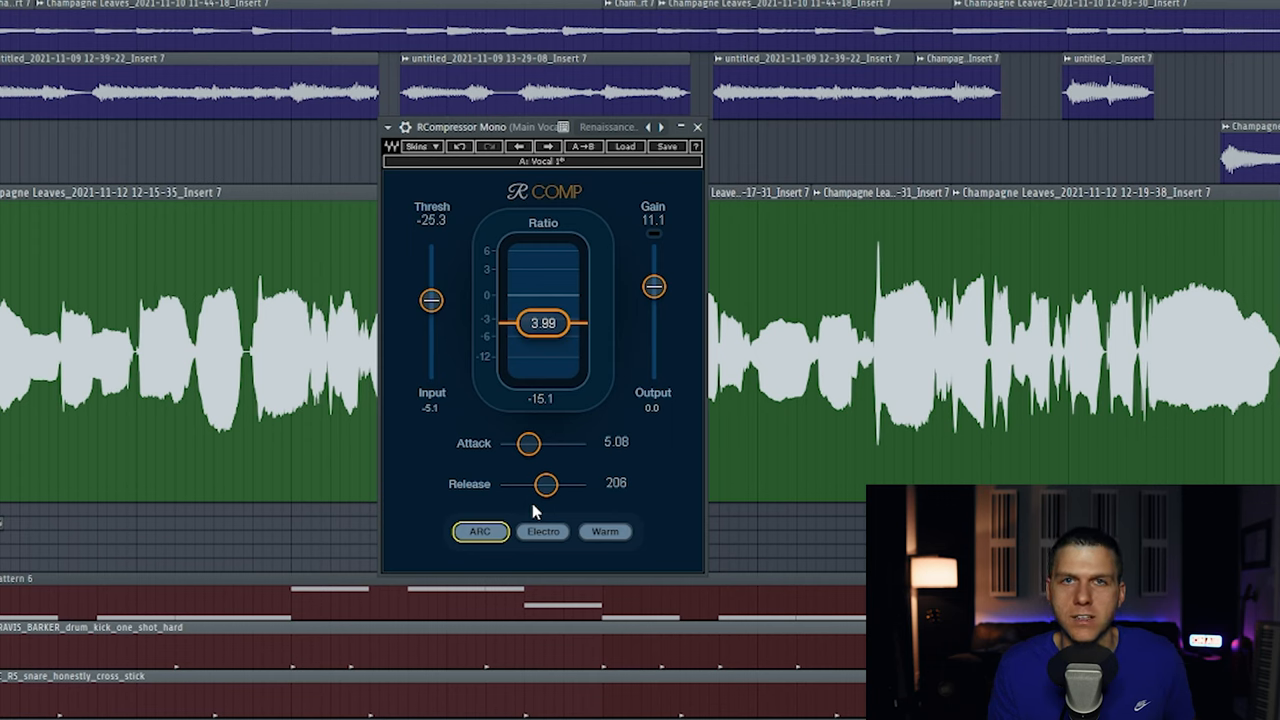
Step: Set Release to its fastest 5 ms, then to its slowest 5000 ms
left_click_drag(541, 484, 506, 484)
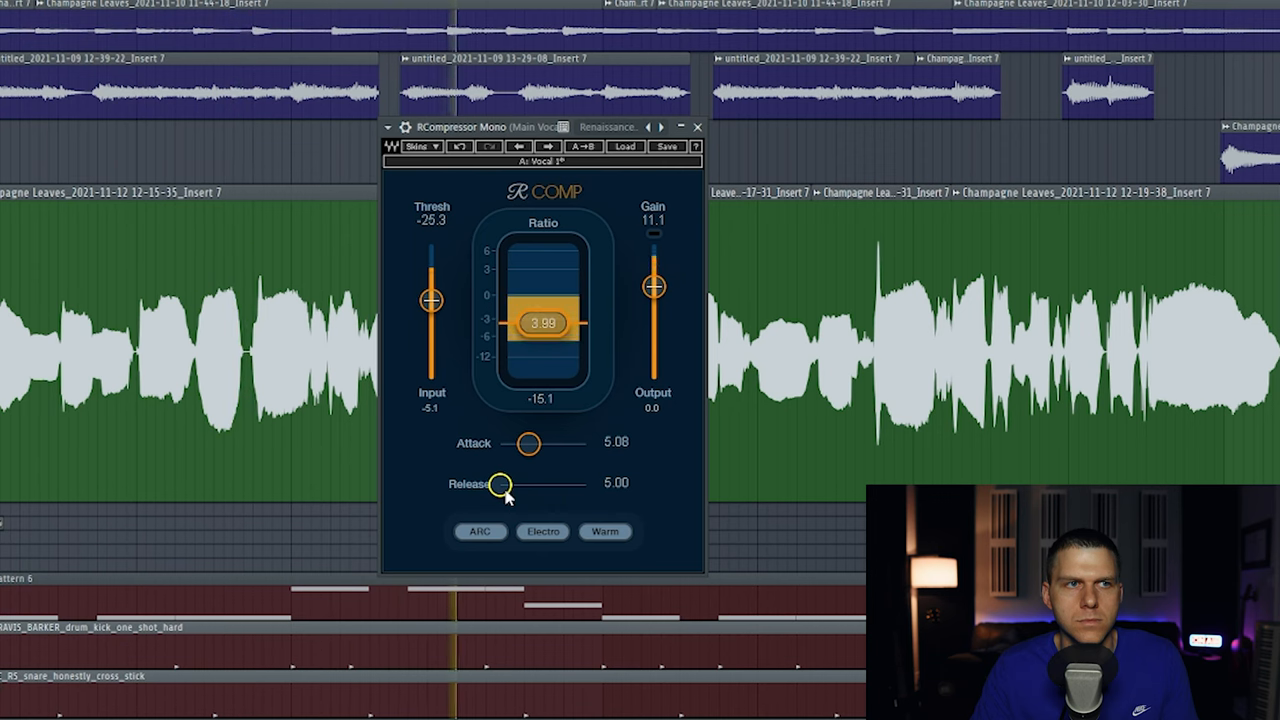
left_click_drag(500, 485, 588, 485)
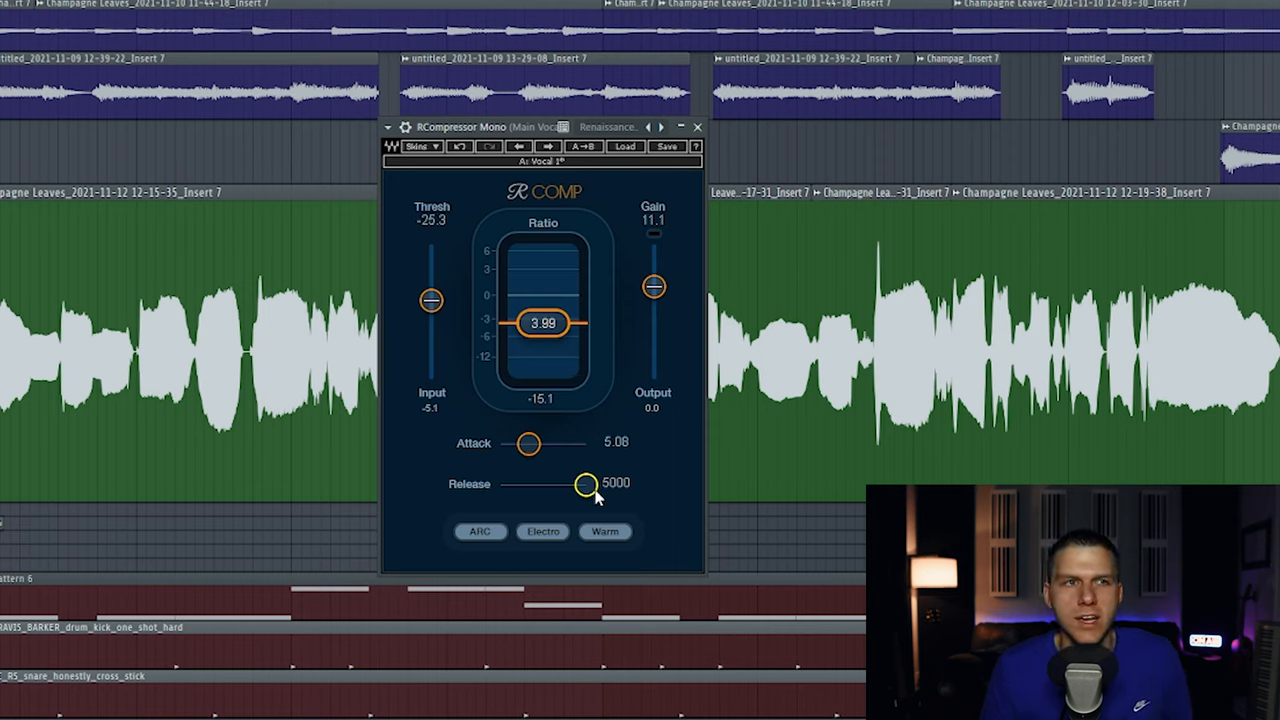
mouse_move(553, 480)
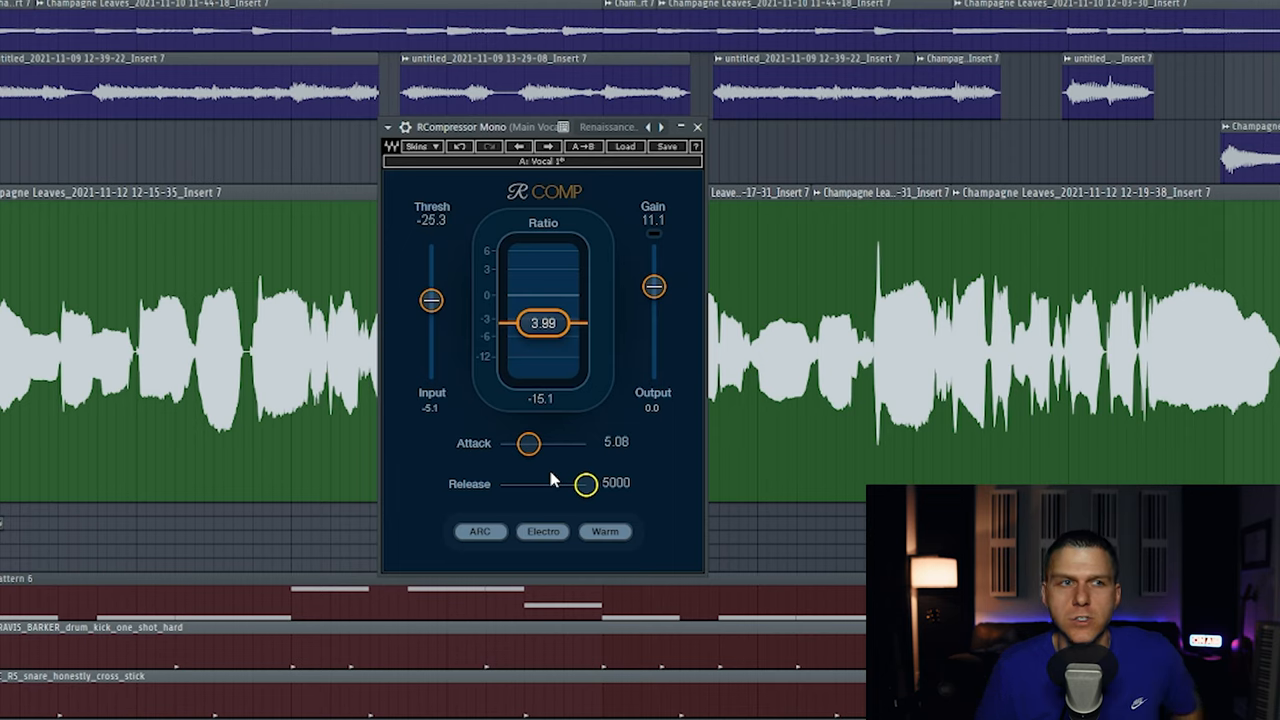
mouse_move(590, 490)
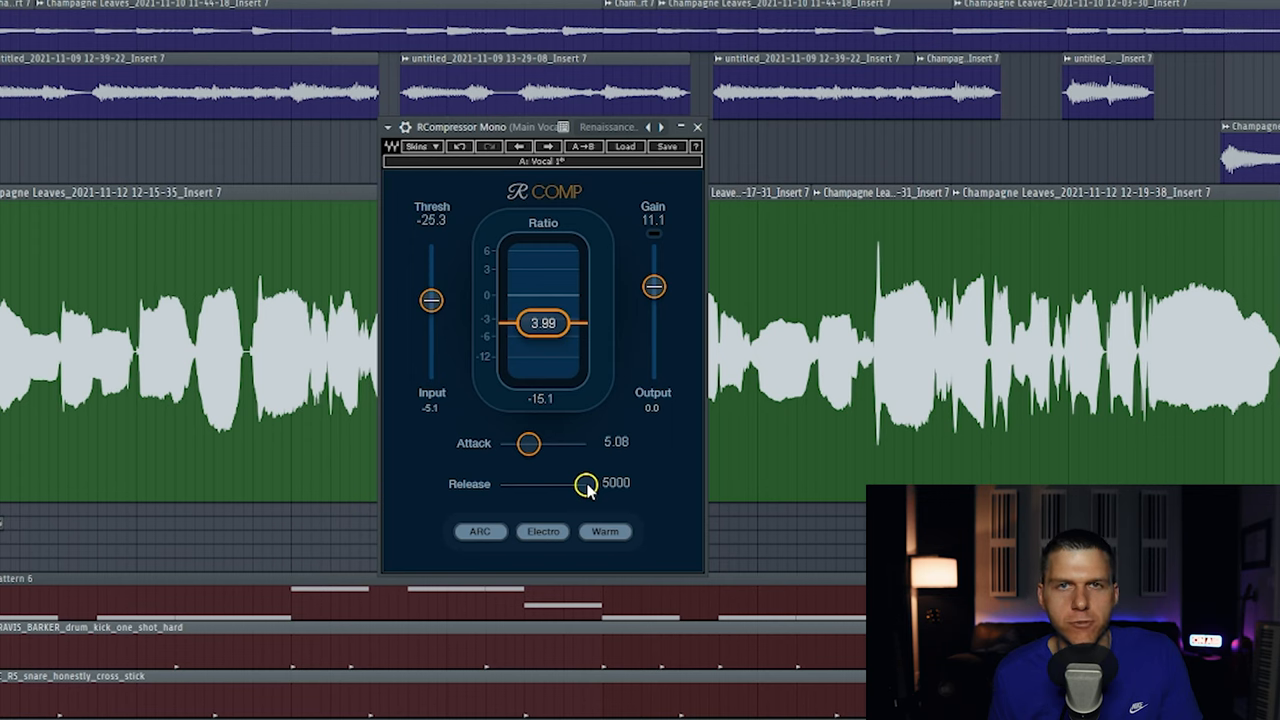
Step: Lower Release from 5000 ms during playback, trying 111 and 213 ms, settling at 226 ms
left_click_drag(587, 484, 583, 486)
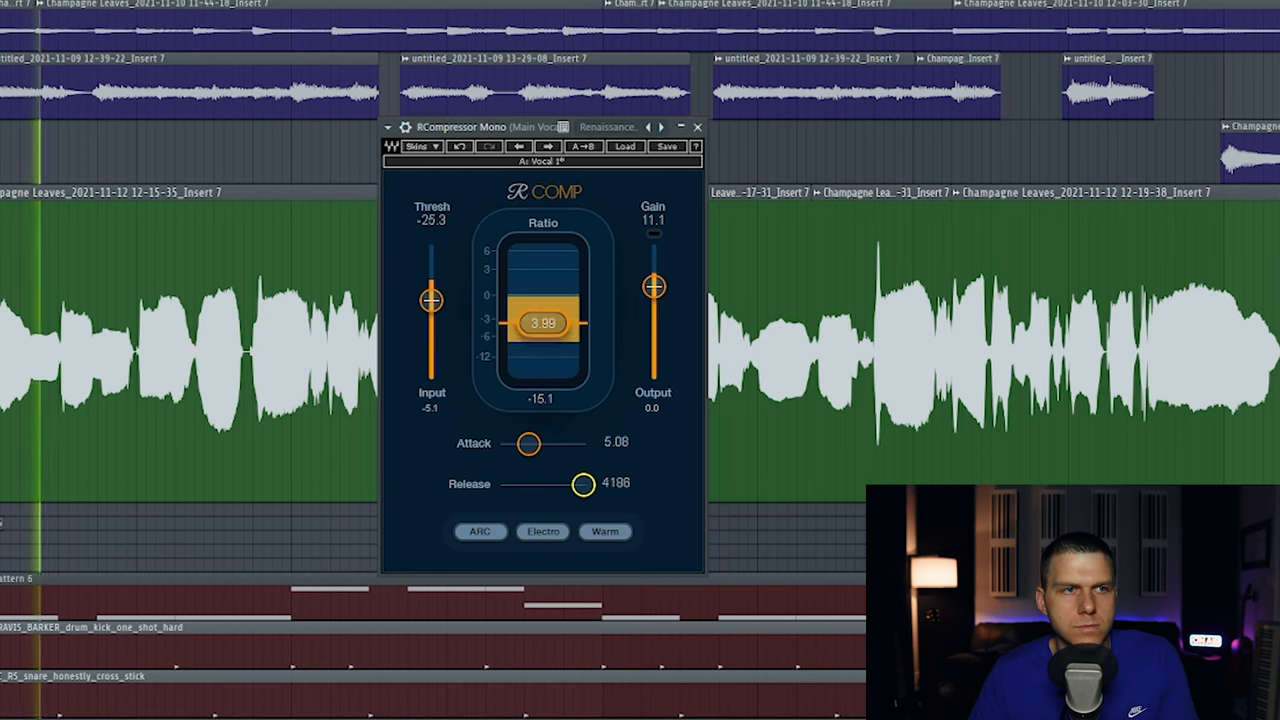
left_click_drag(580, 484, 548, 484)
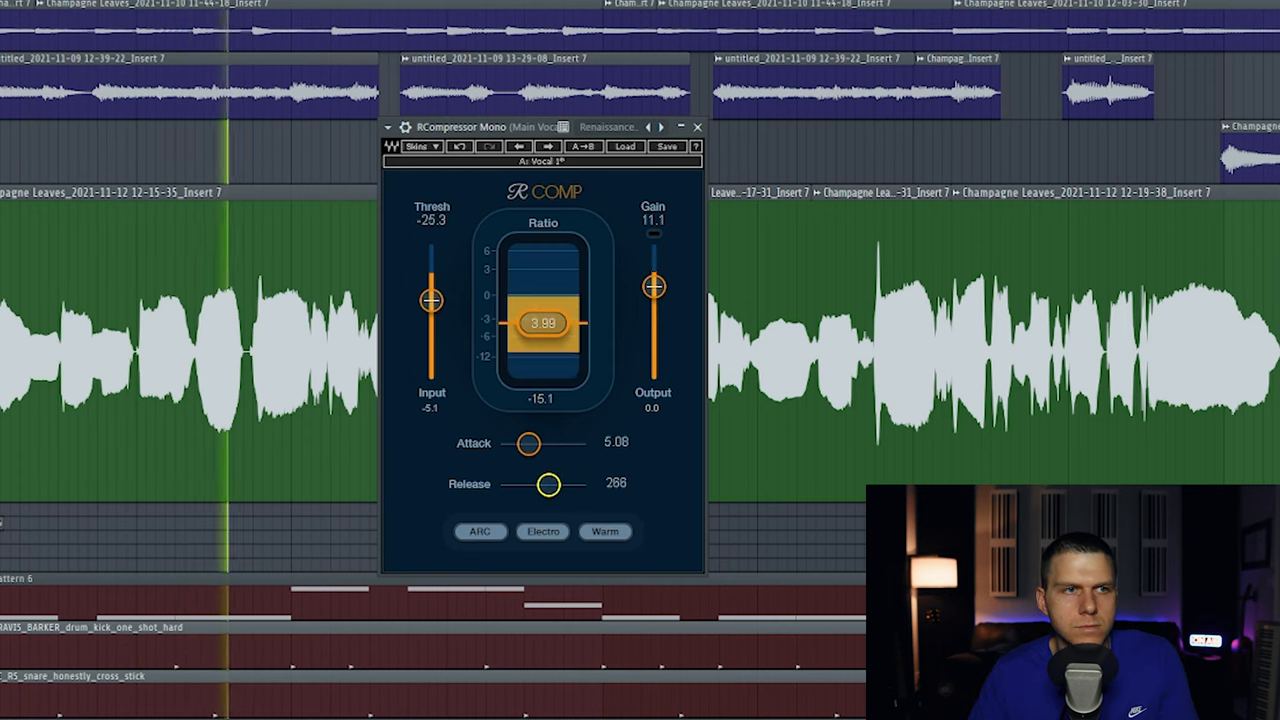
left_click_drag(549, 484, 536, 484)
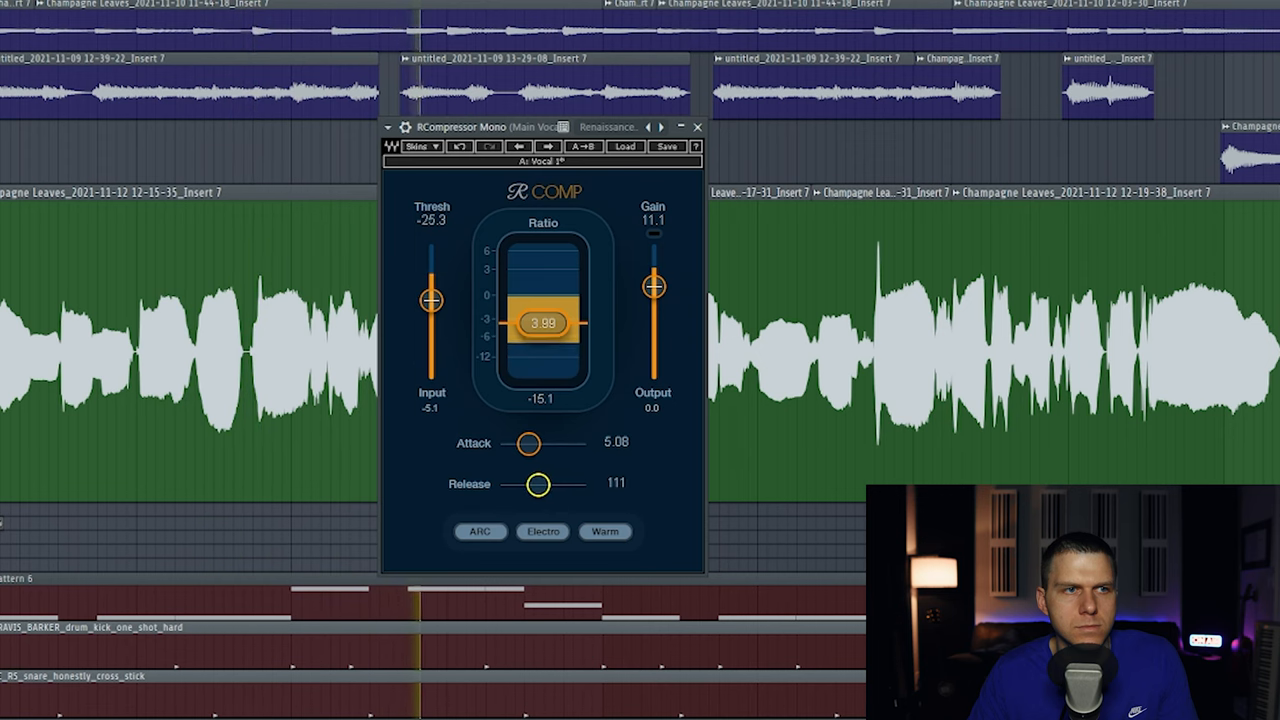
left_click_drag(535, 484, 545, 470)
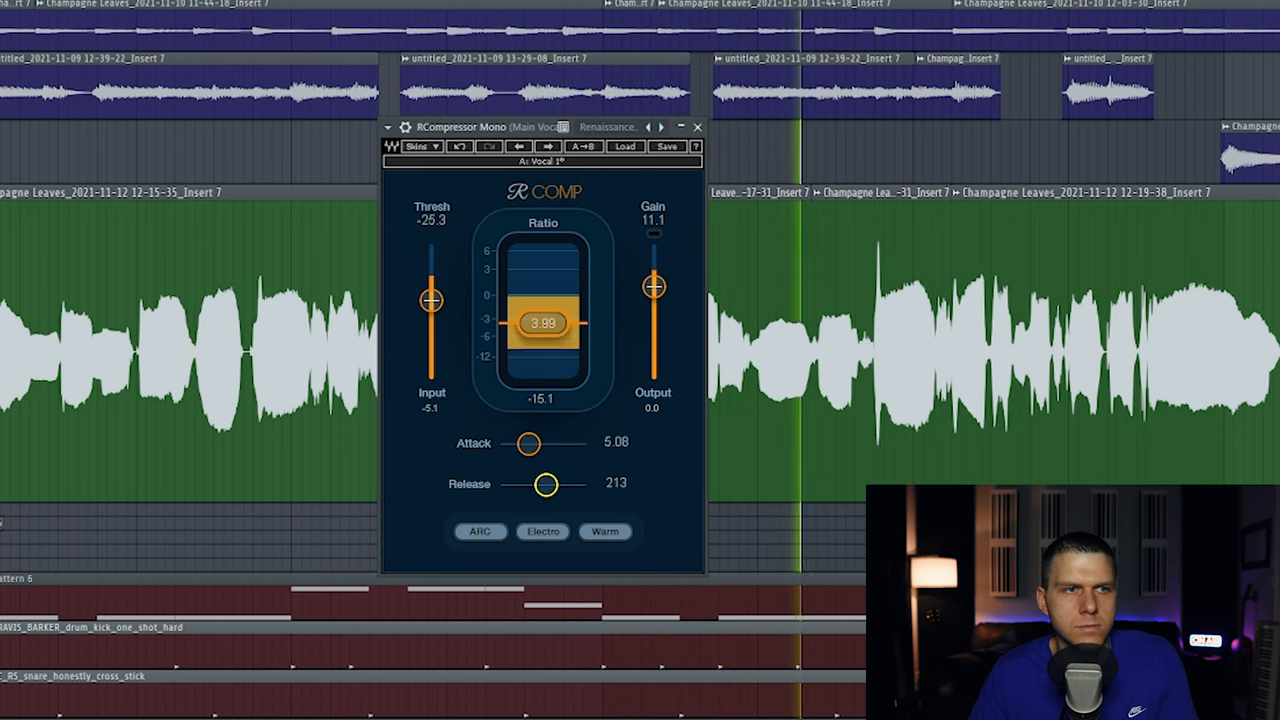
left_click_drag(547, 483, 550, 478)
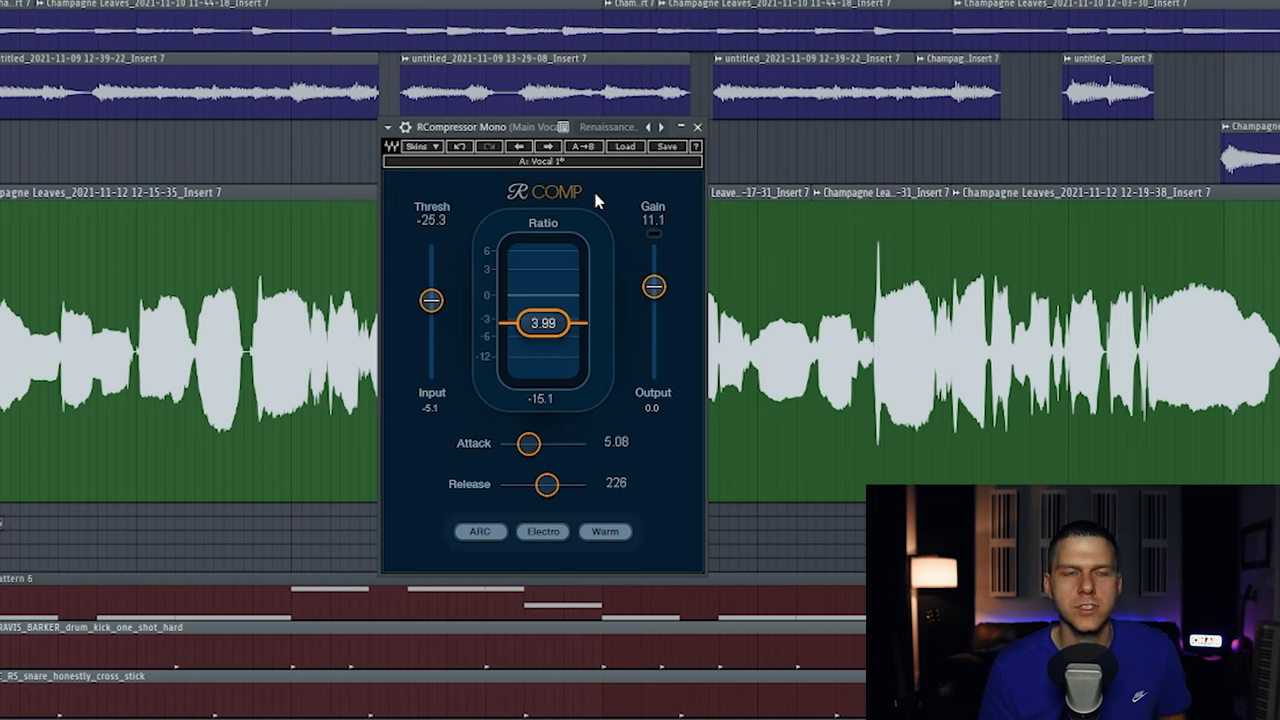
mouse_move(538, 178)
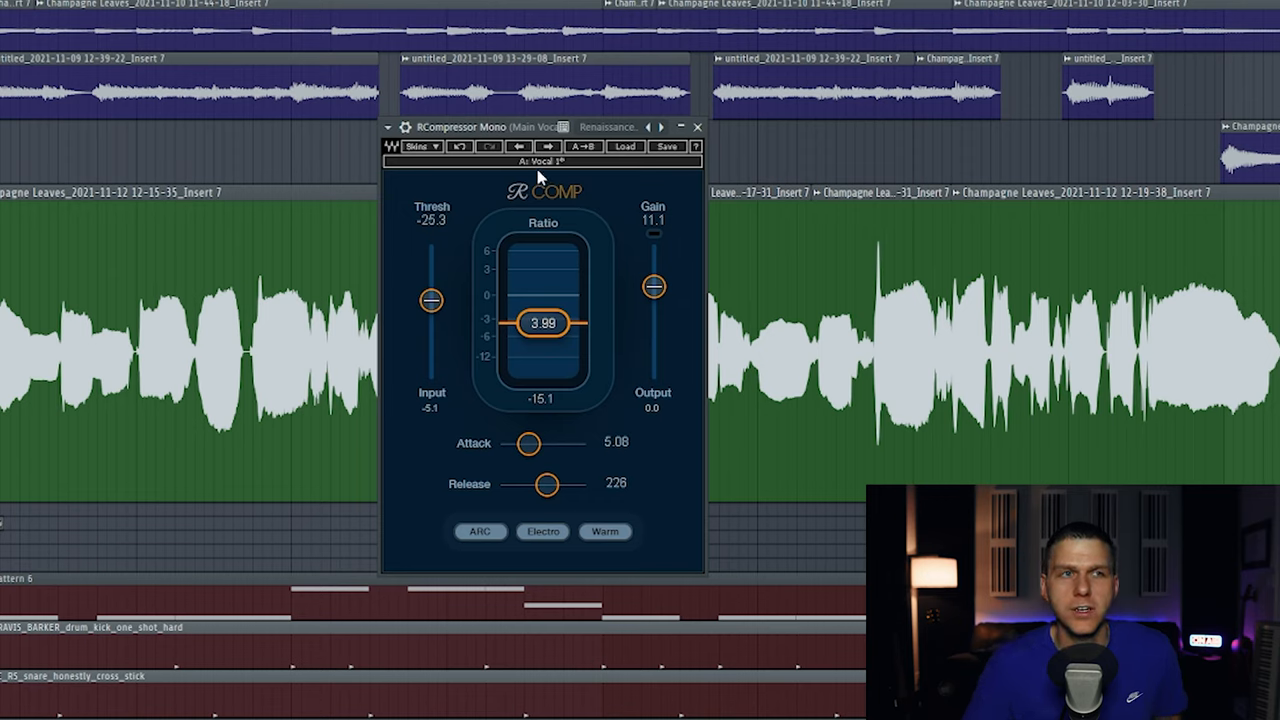
mouse_move(460, 180)
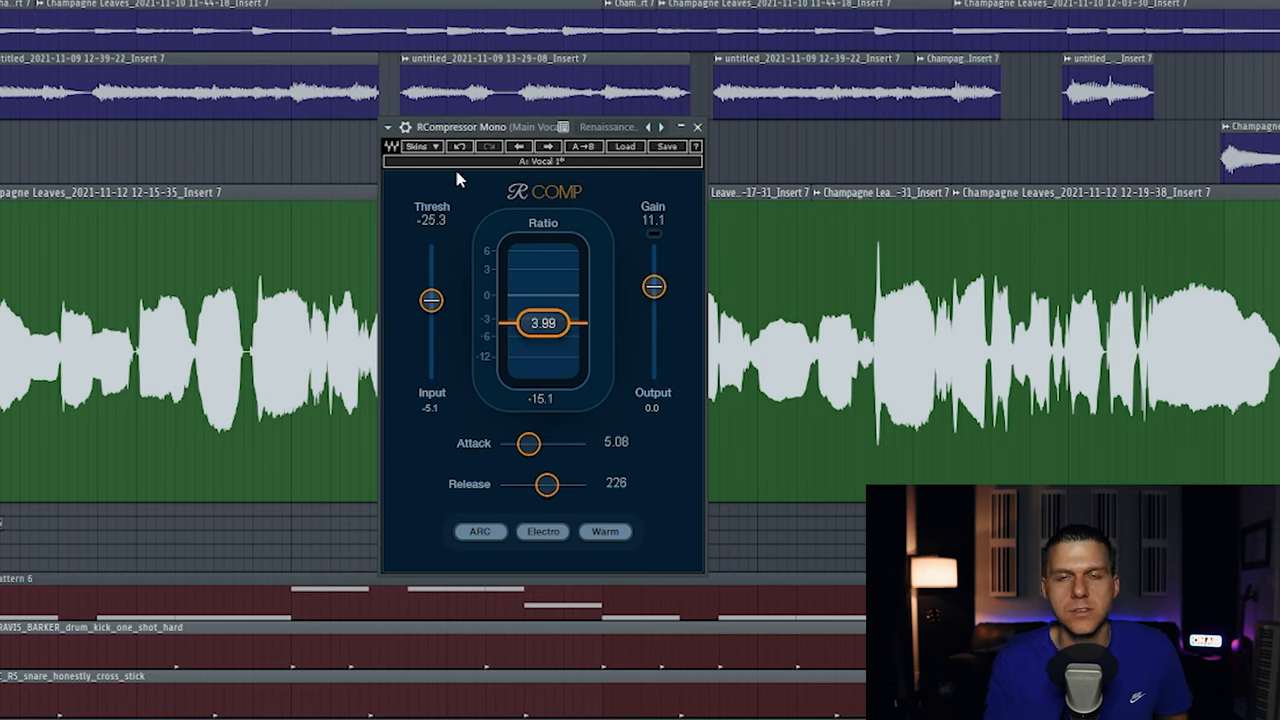